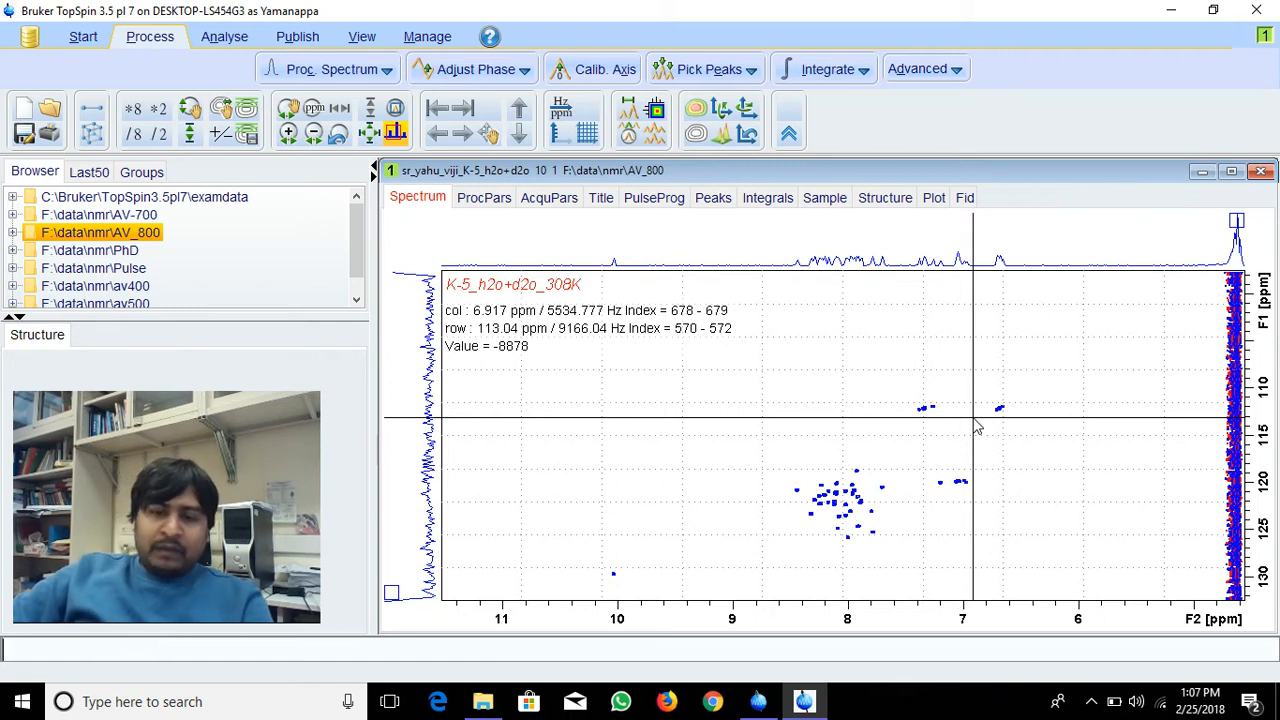
pyautogui.moveTo(970, 418)
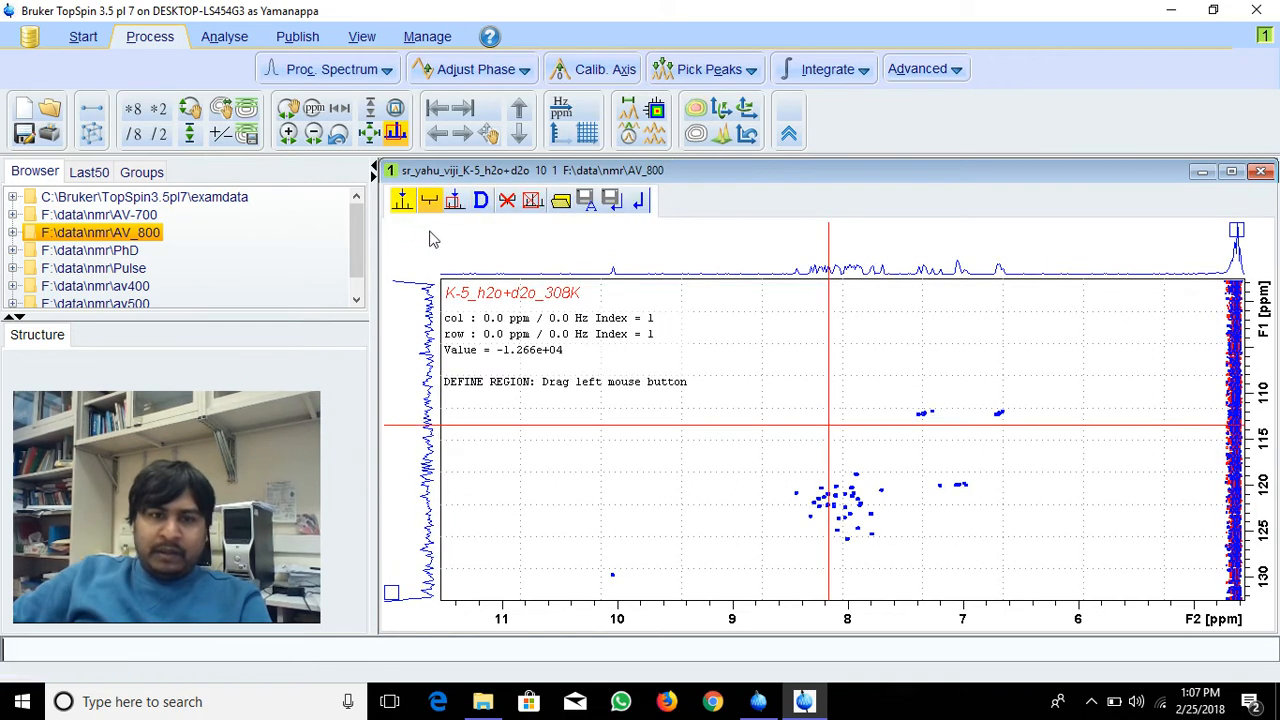
pyautogui.moveTo(757, 514)
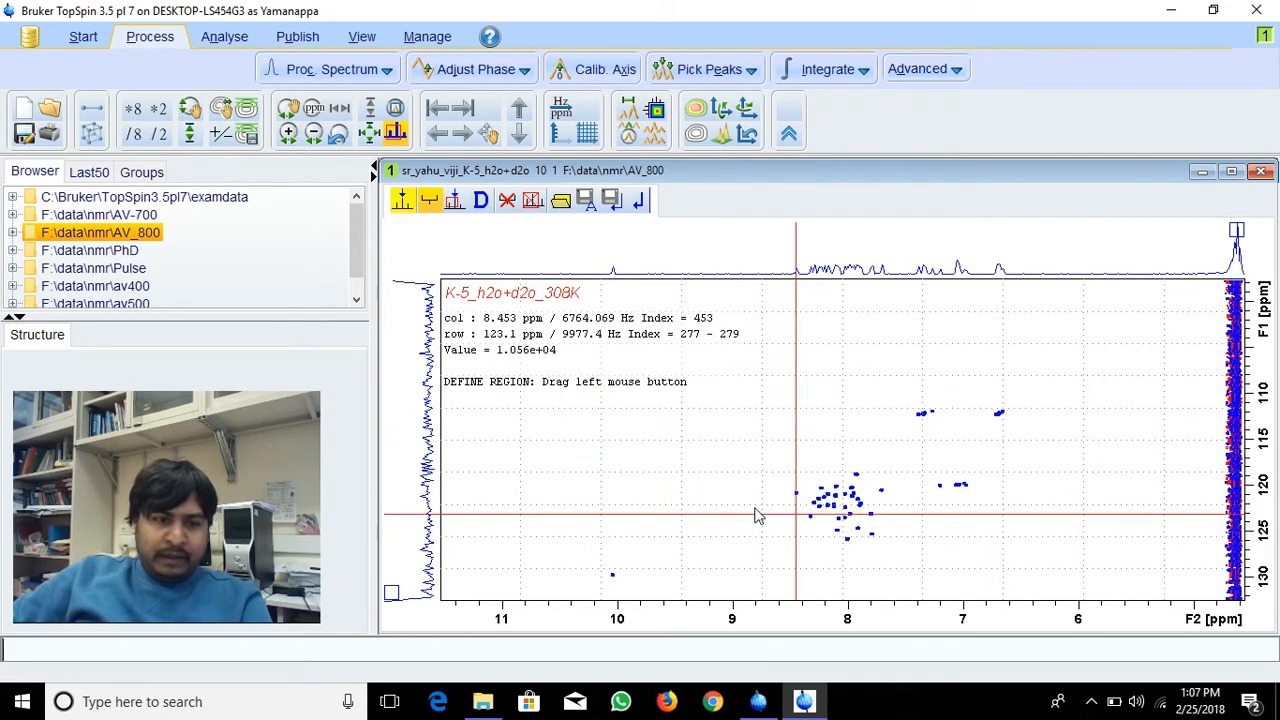
# Zoom onto the isolated peak near 10.05 ppm / 129.6 ppm and box-pick it as peak 1.
pyautogui.click(430, 200)
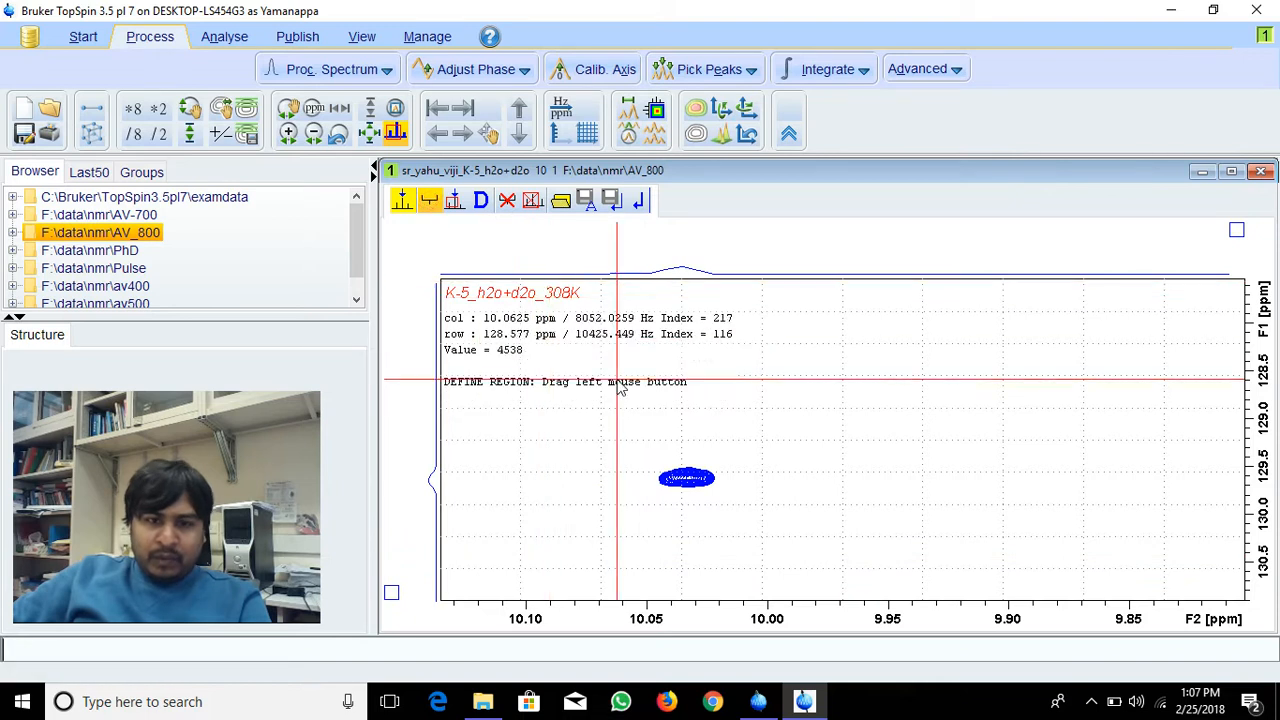
pyautogui.moveTo(658, 490)
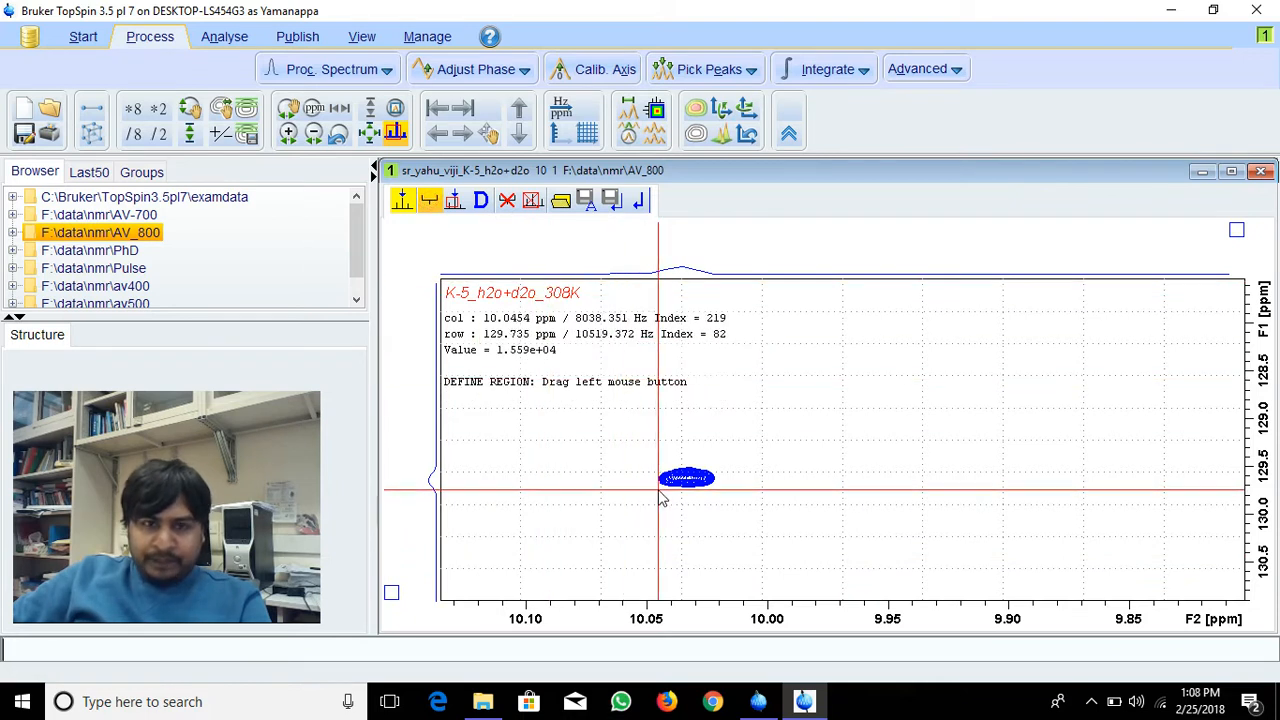
pyautogui.moveTo(655, 500)
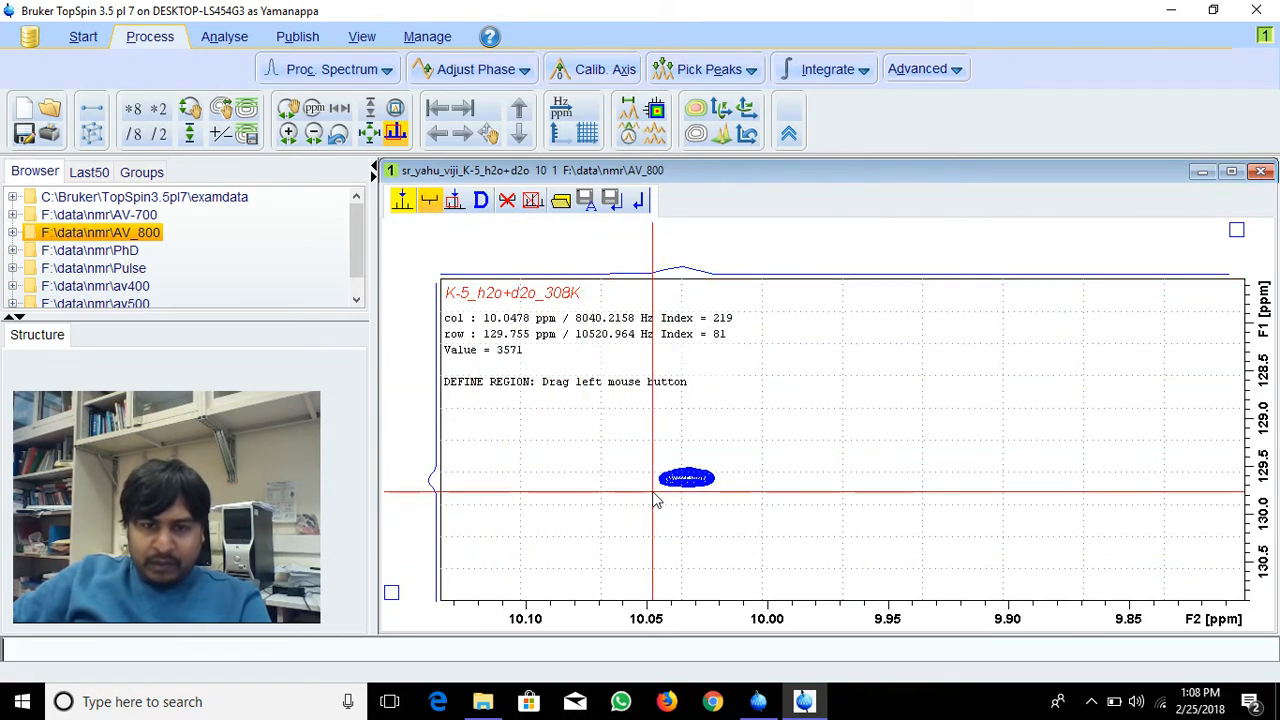
pyautogui.moveTo(658, 490)
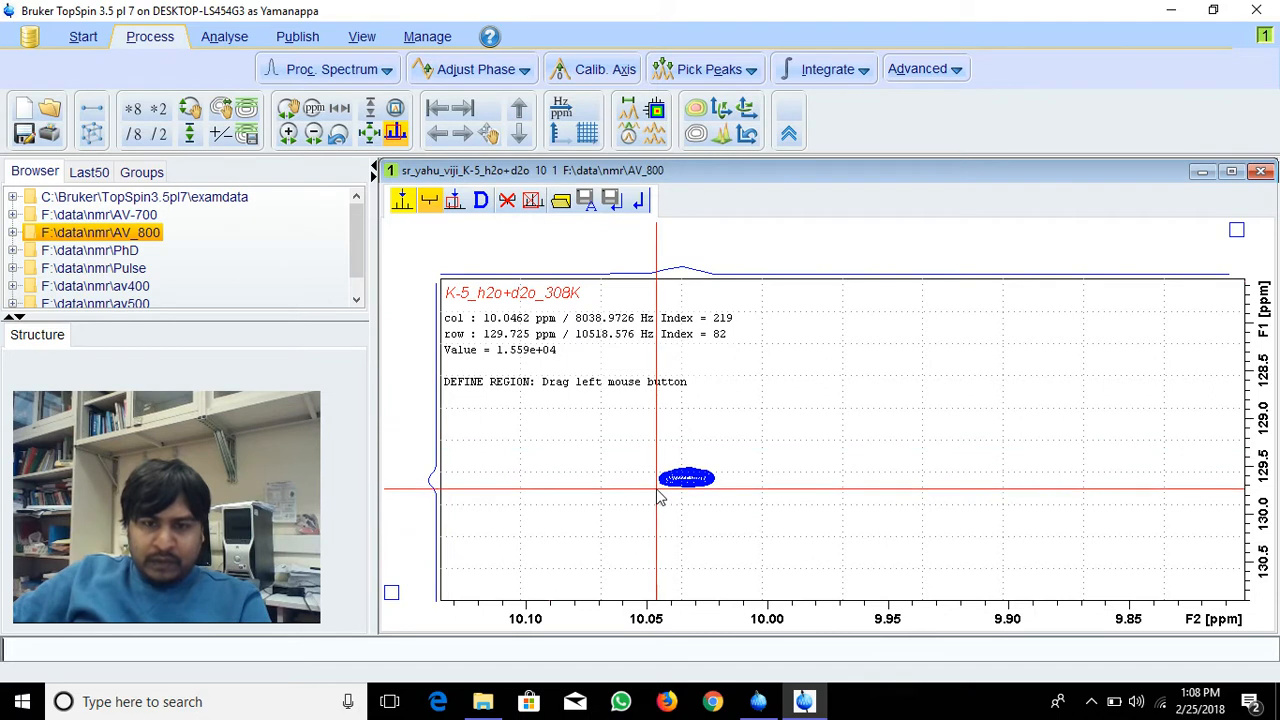
pyautogui.moveTo(713, 475)
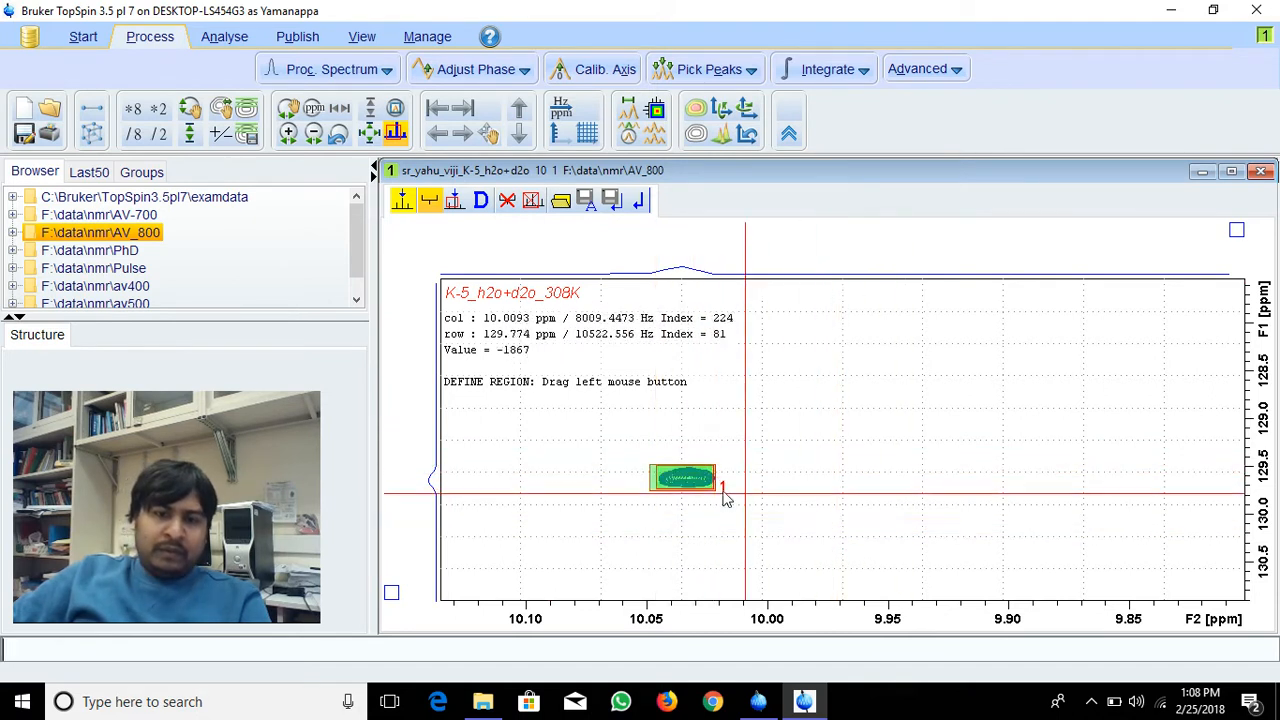
pyautogui.moveTo(740, 413)
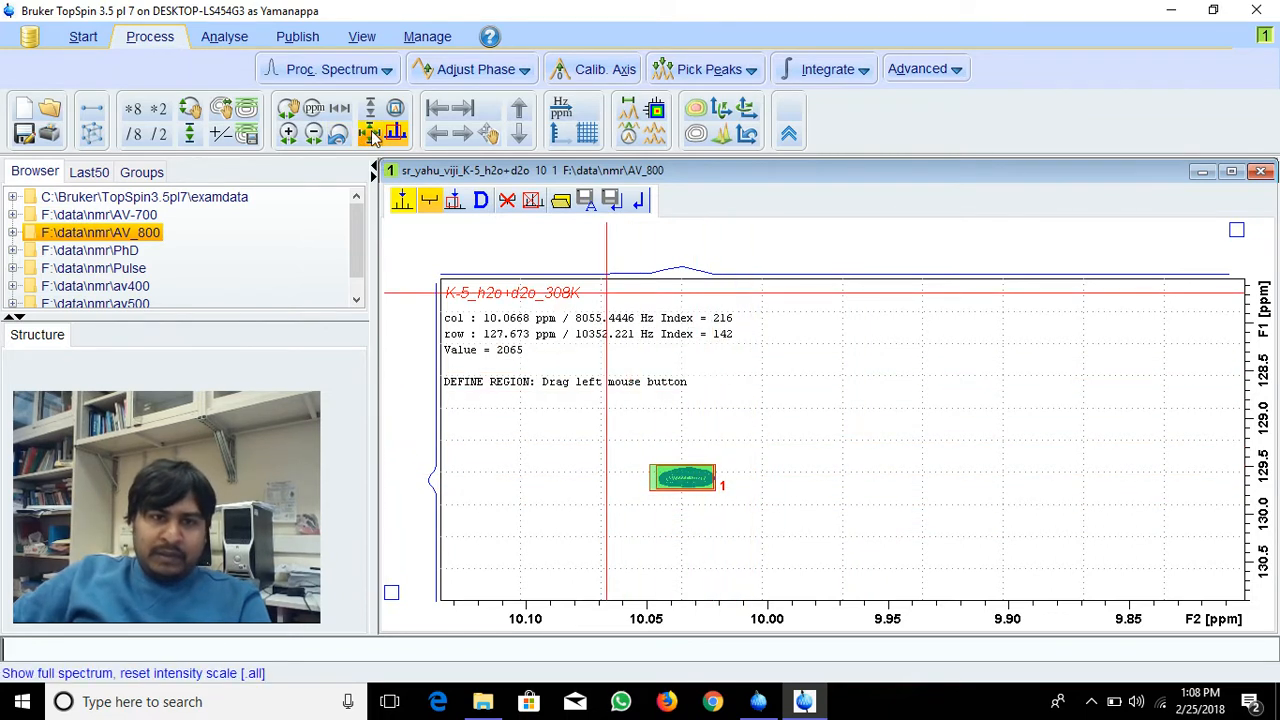
# From the full spectrum, zoom into the cluster and box-pick the 8.32 / 123.2 ppm peak.
pyautogui.click(370, 131)
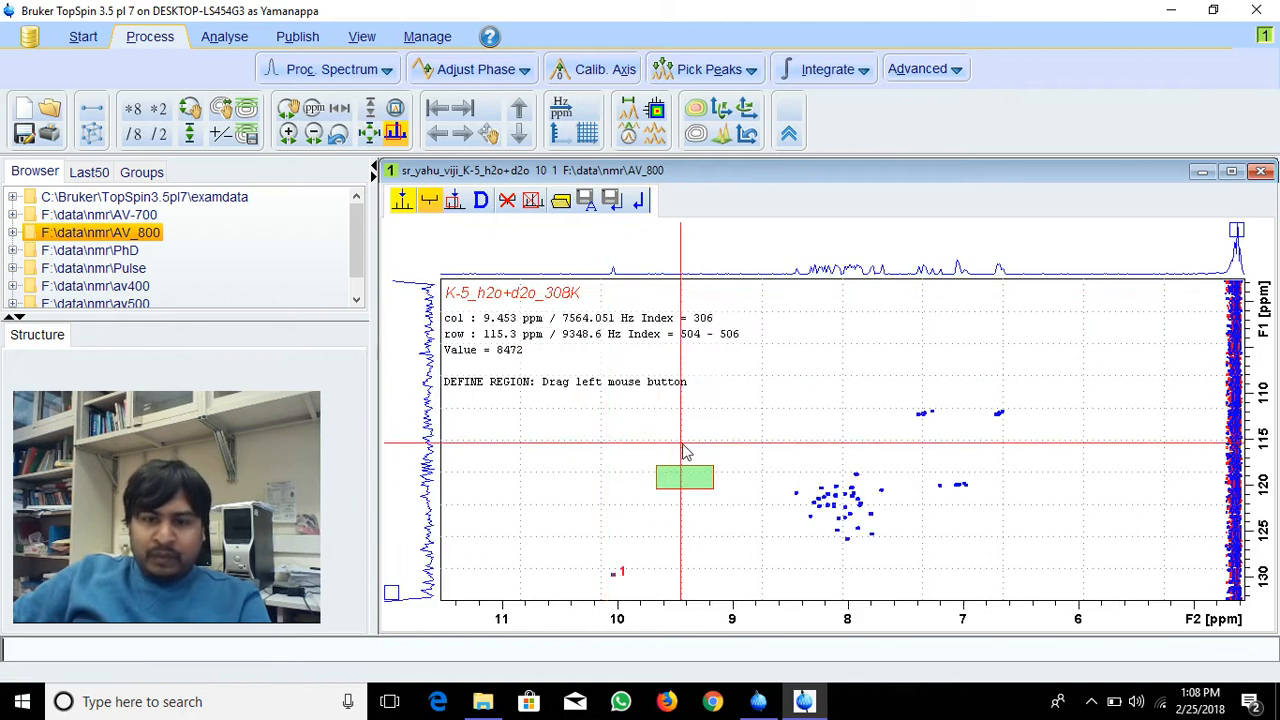
pyautogui.click(429, 200)
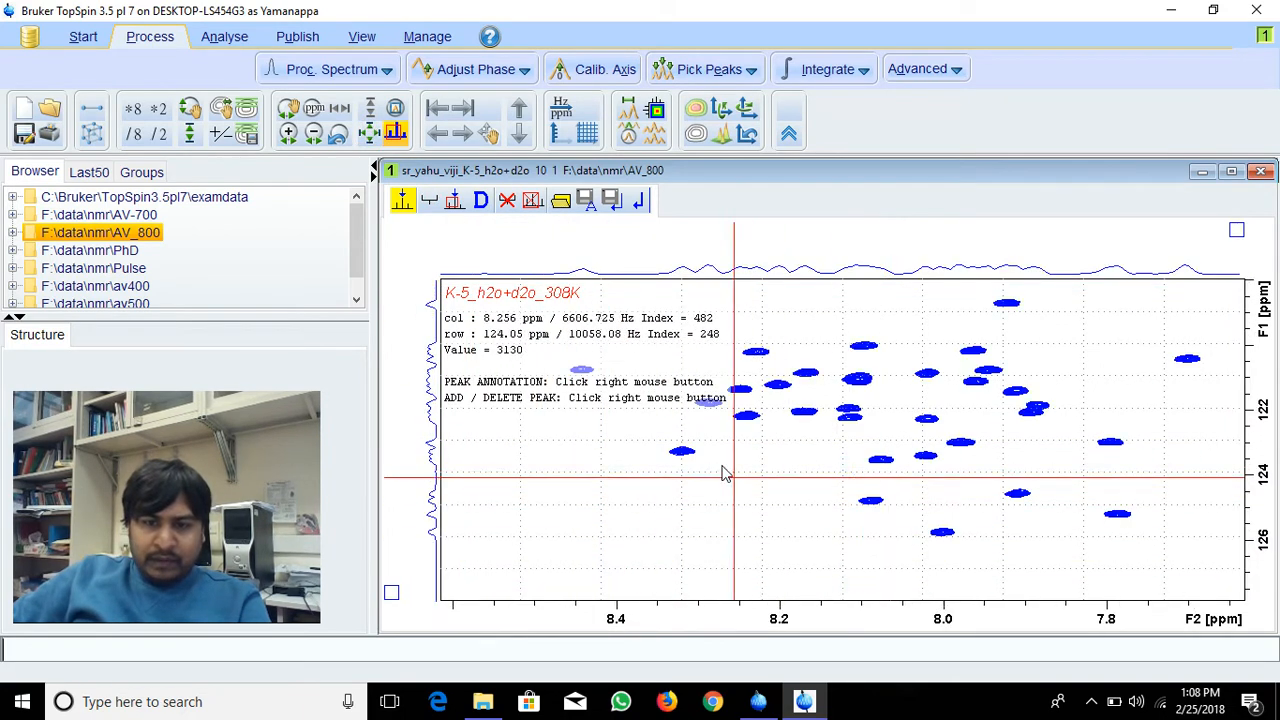
pyautogui.click(428, 200)
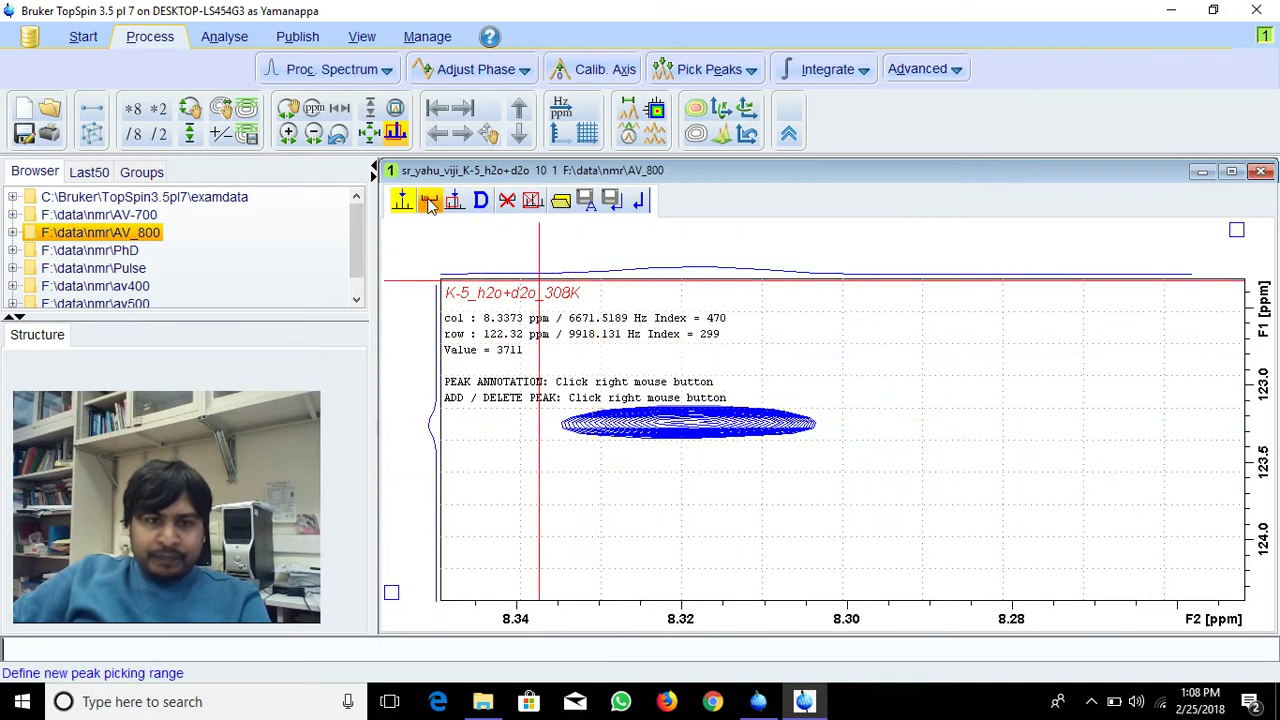
pyautogui.click(402, 200)
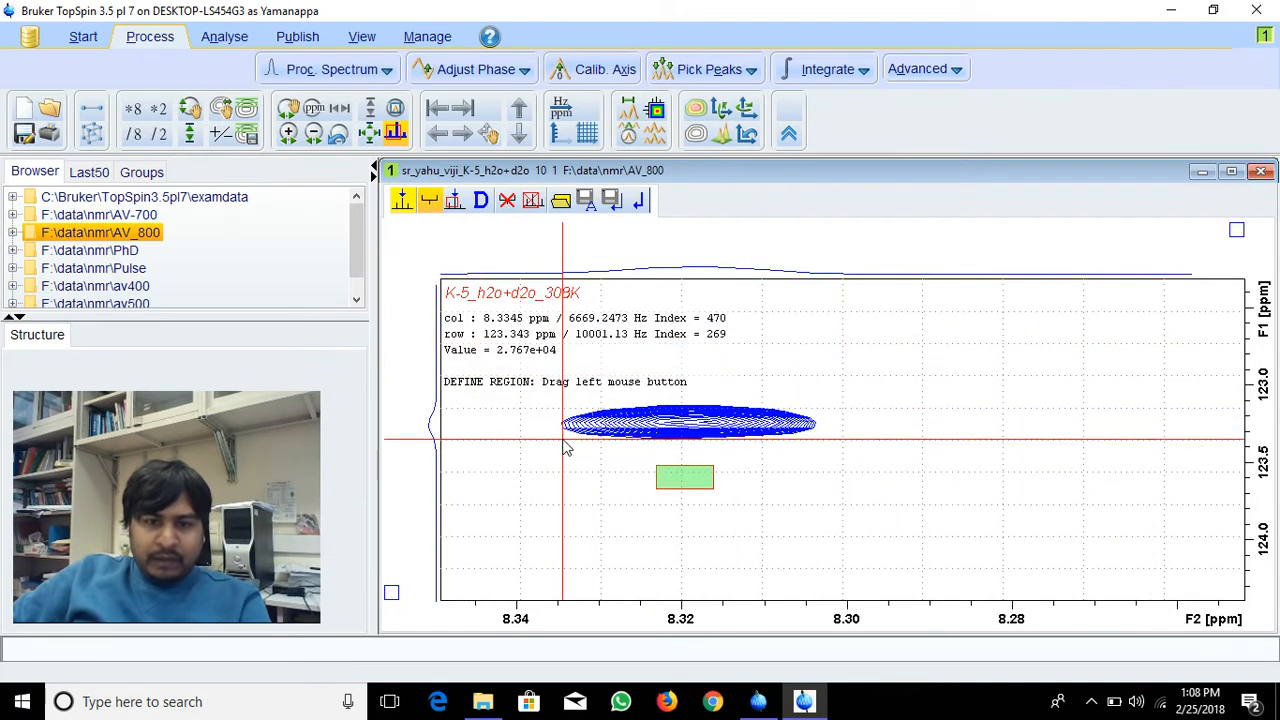
pyautogui.moveTo(715, 425)
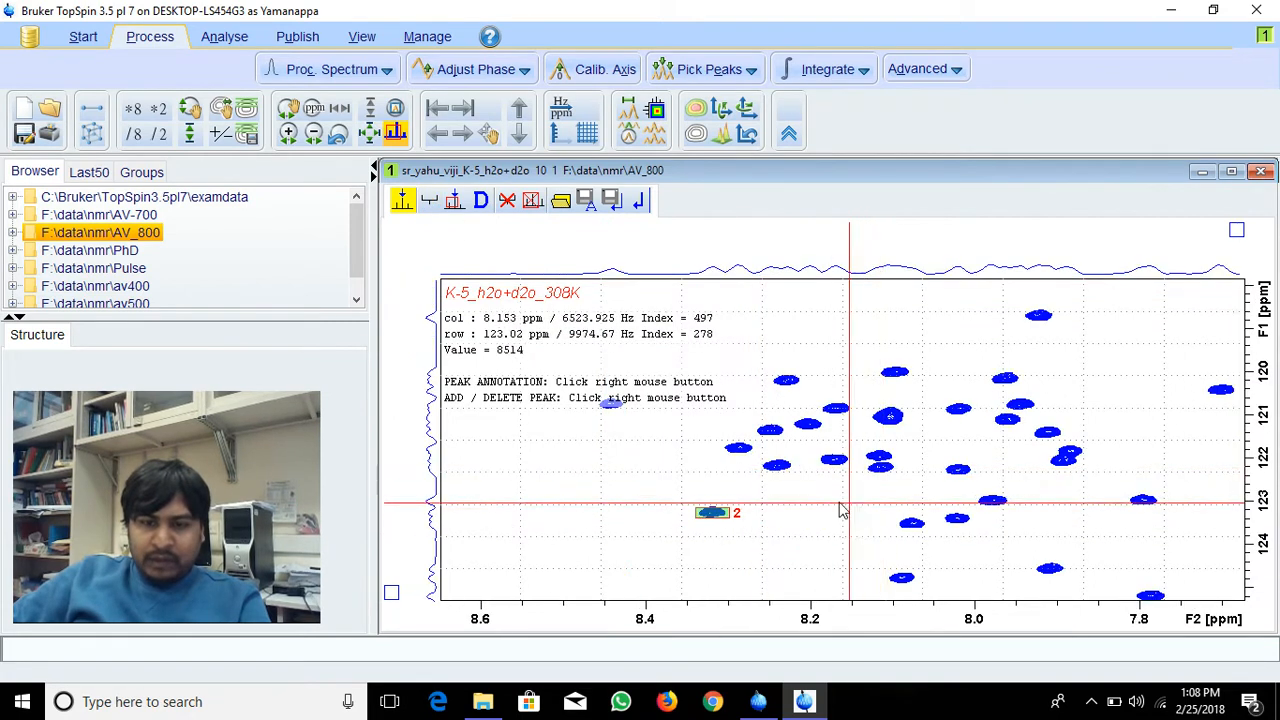
pyautogui.moveTo(565, 290)
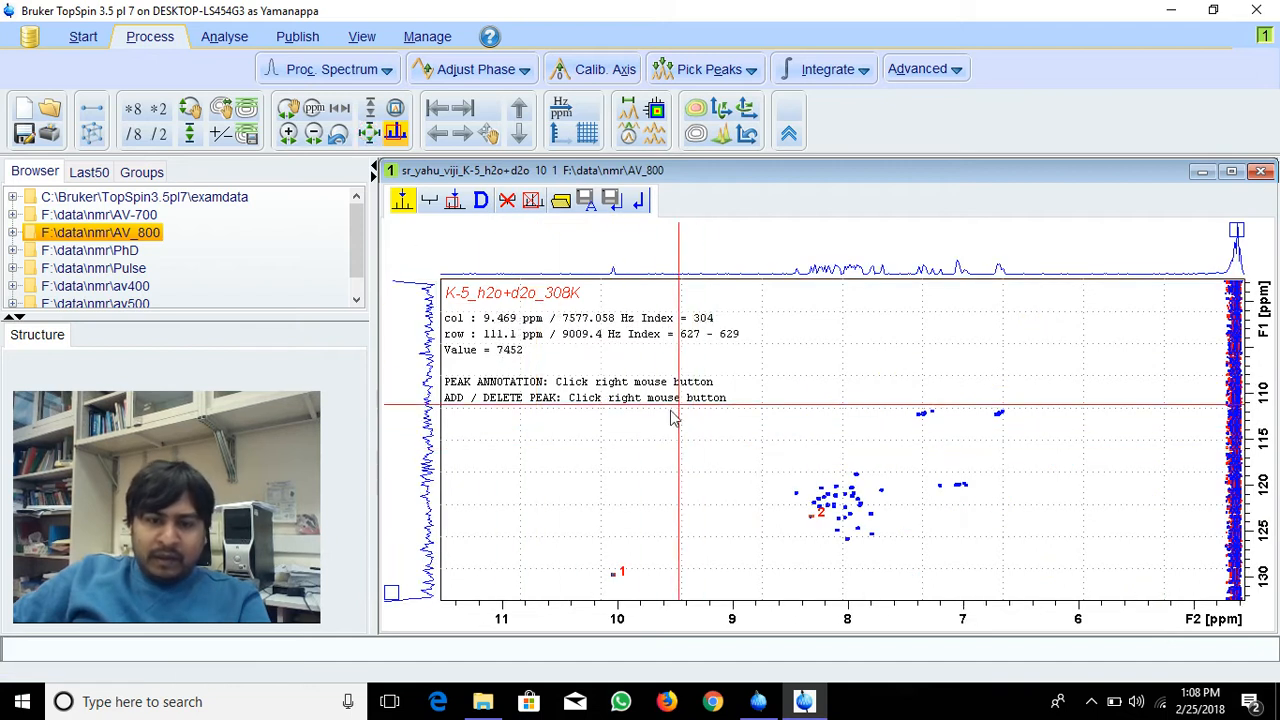
pyautogui.moveTo(702, 405)
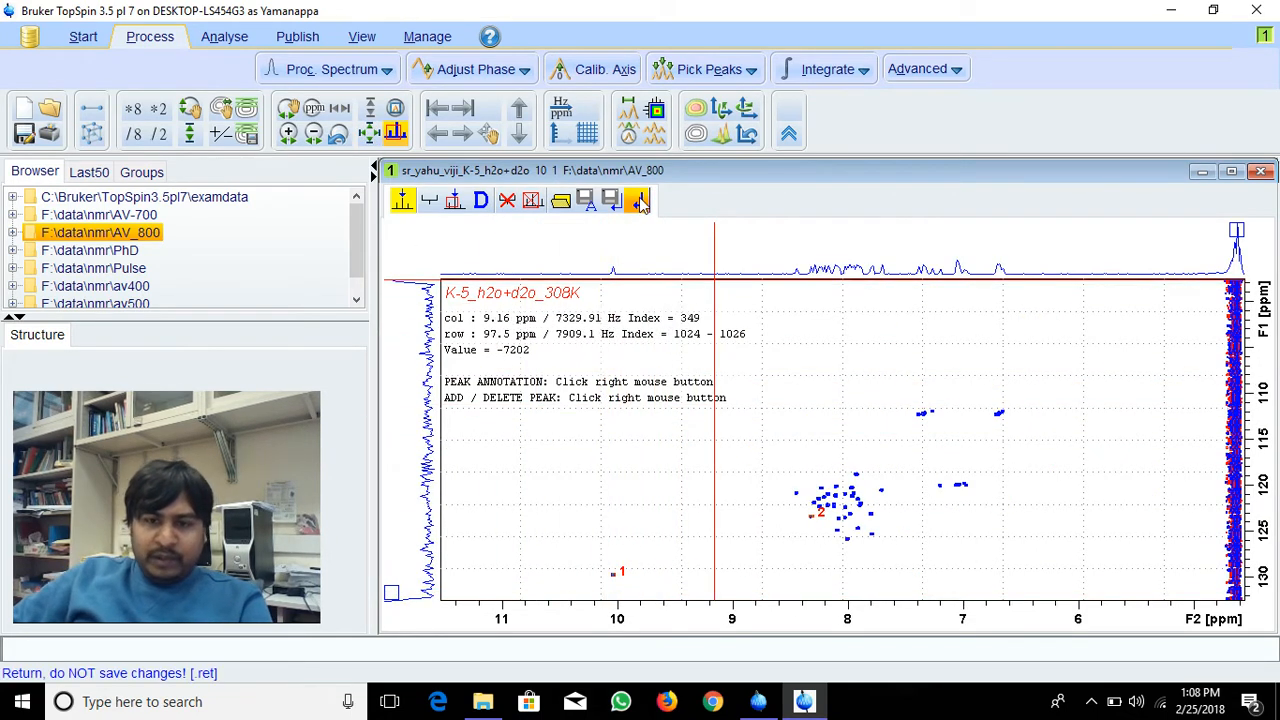
pyautogui.moveTo(638, 200)
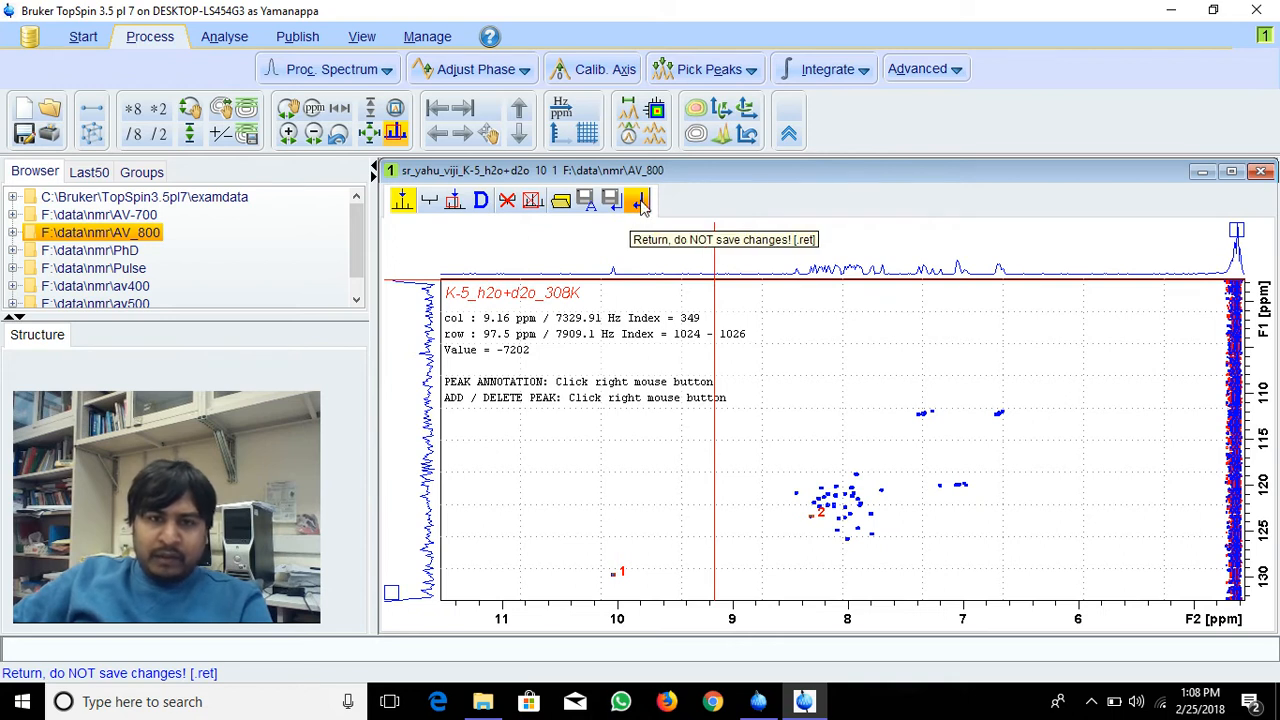
# Exit manual peak picking, discarding both picks, back to the unlabelled K-5 spectrum.
pyautogui.click(638, 200)
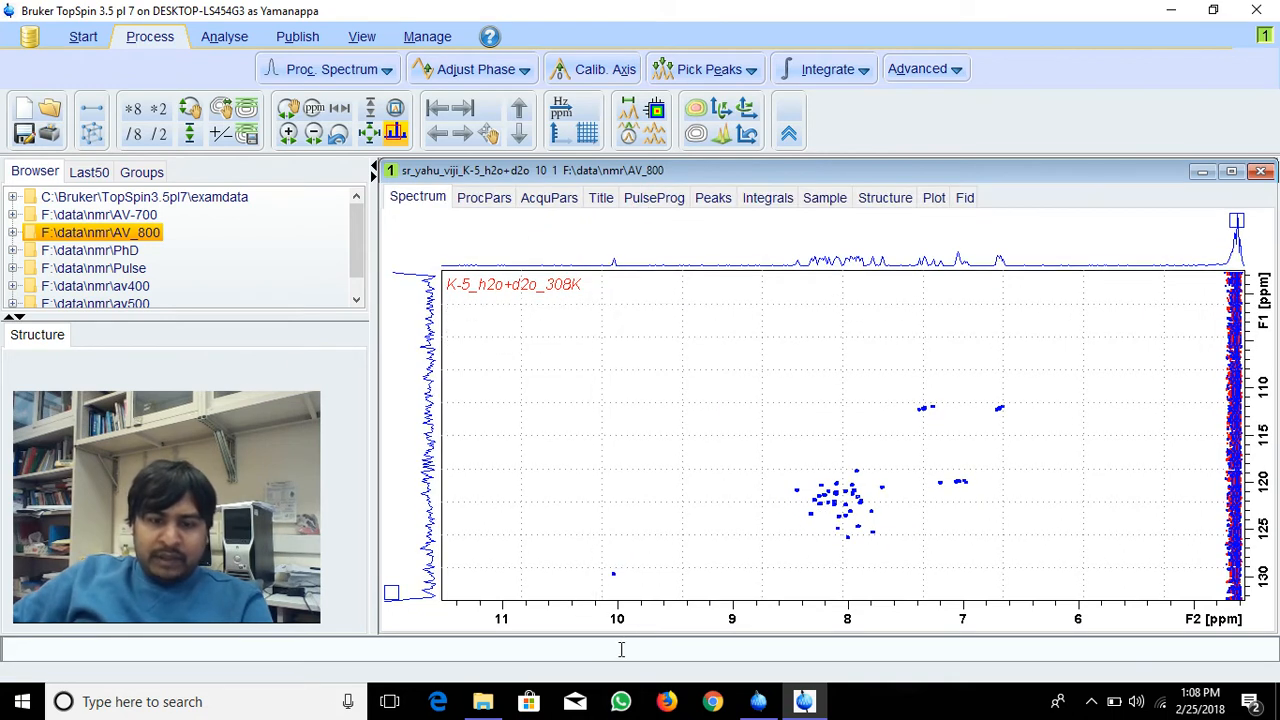
pyautogui.moveTo(660, 528)
pyautogui.write('pp')
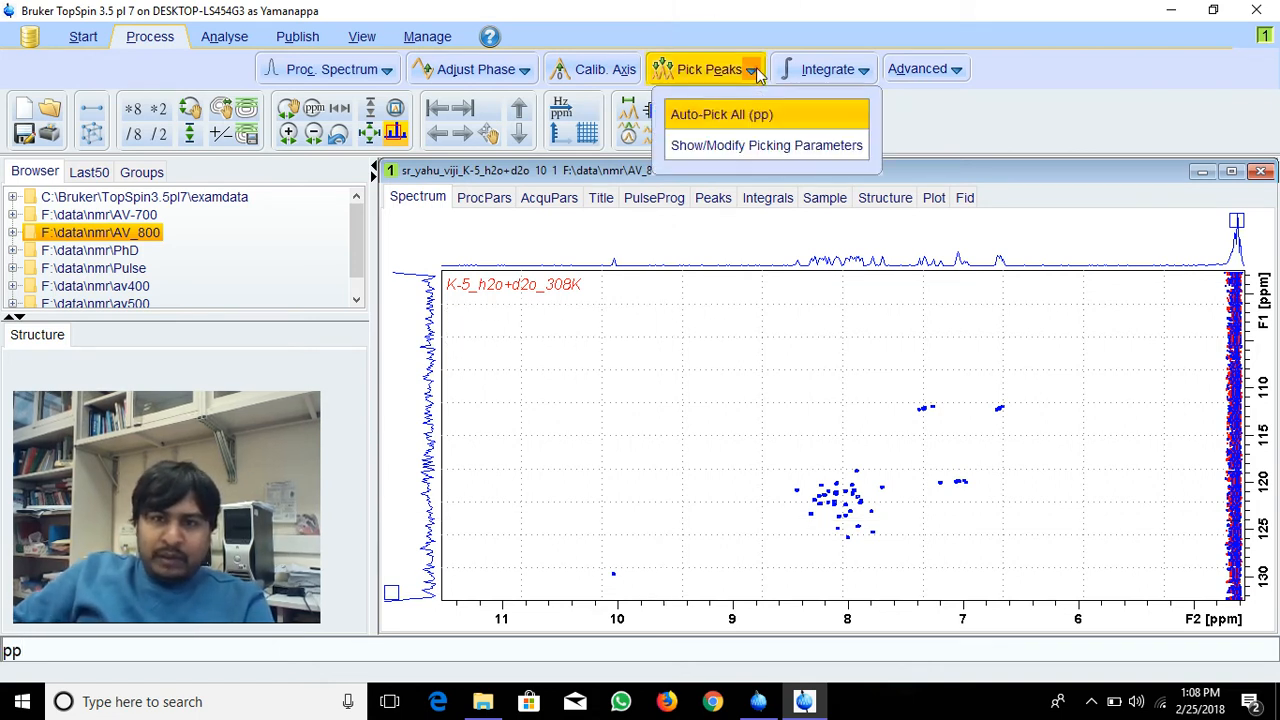
pyautogui.moveTo(797, 114)
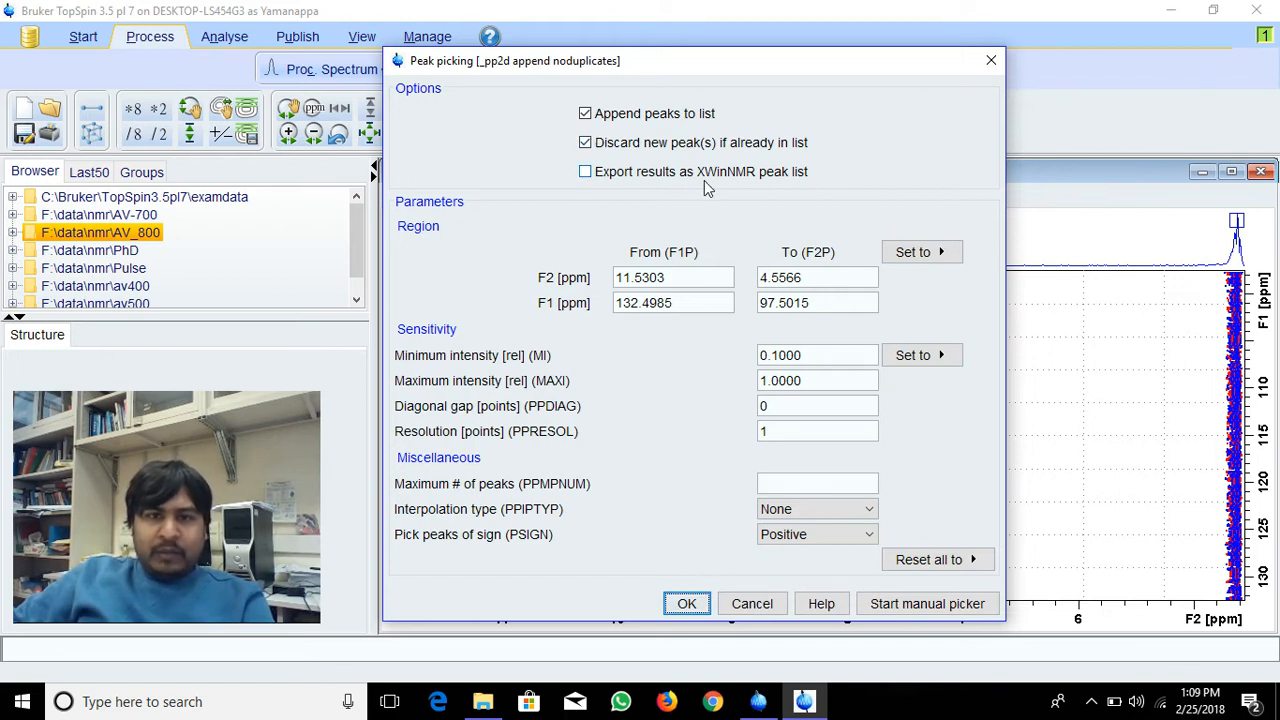
pyautogui.moveTo(790, 177)
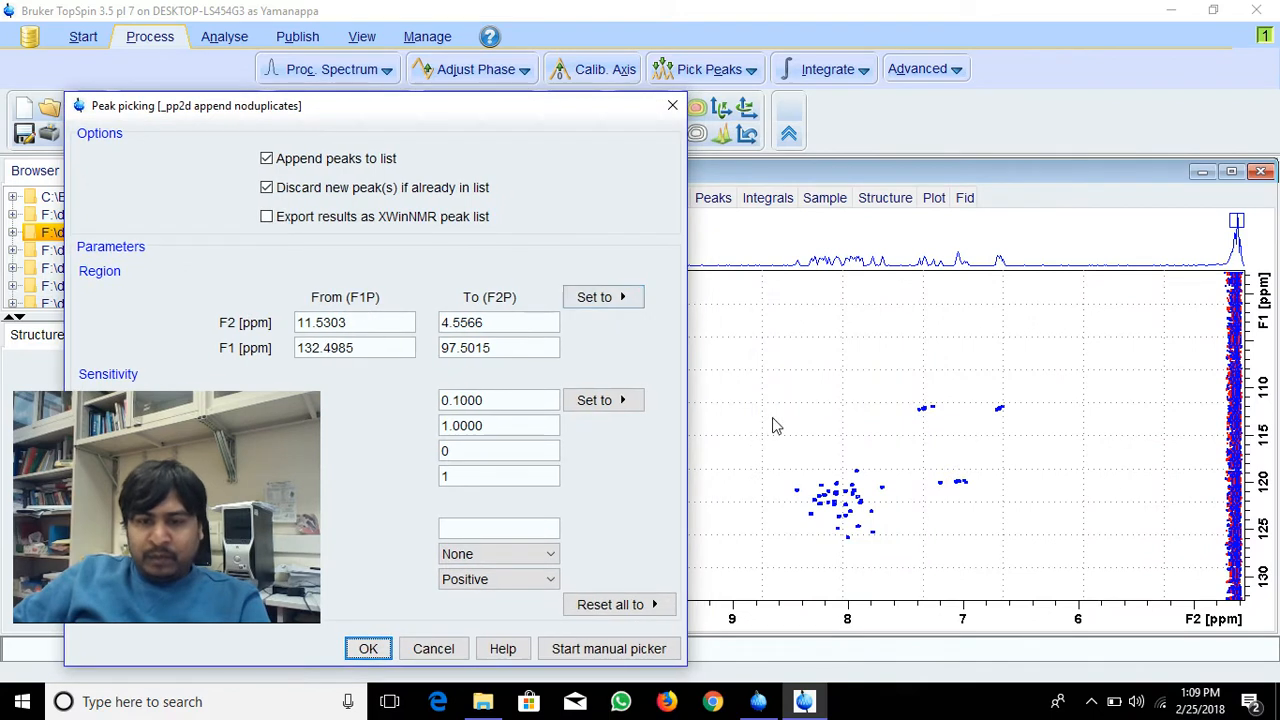
pyautogui.moveTo(815, 605)
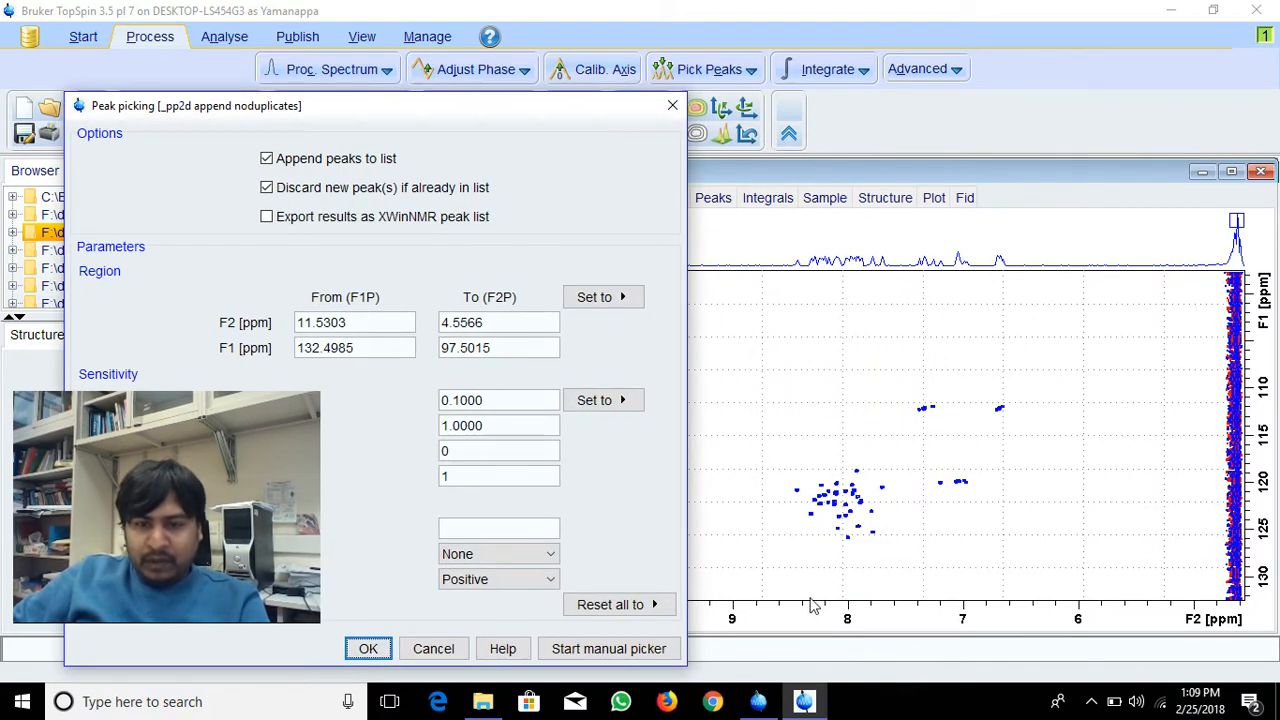
pyautogui.moveTo(820, 550)
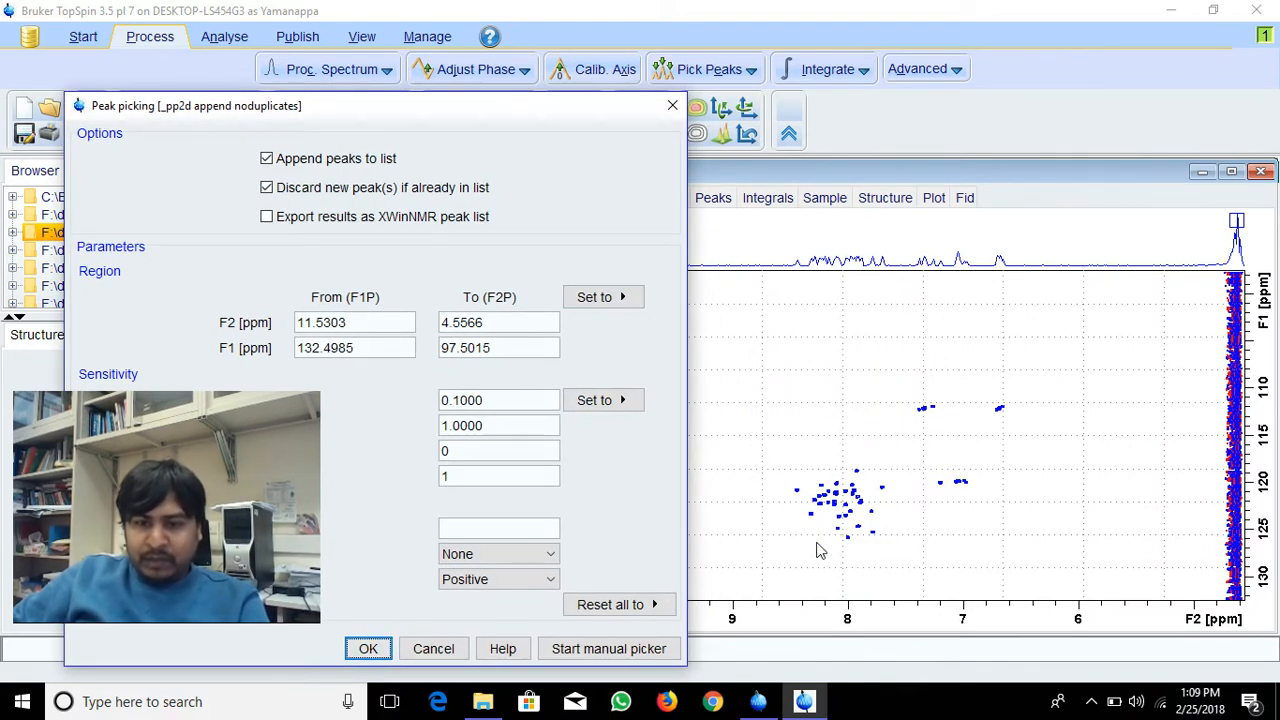
pyautogui.moveTo(780, 598)
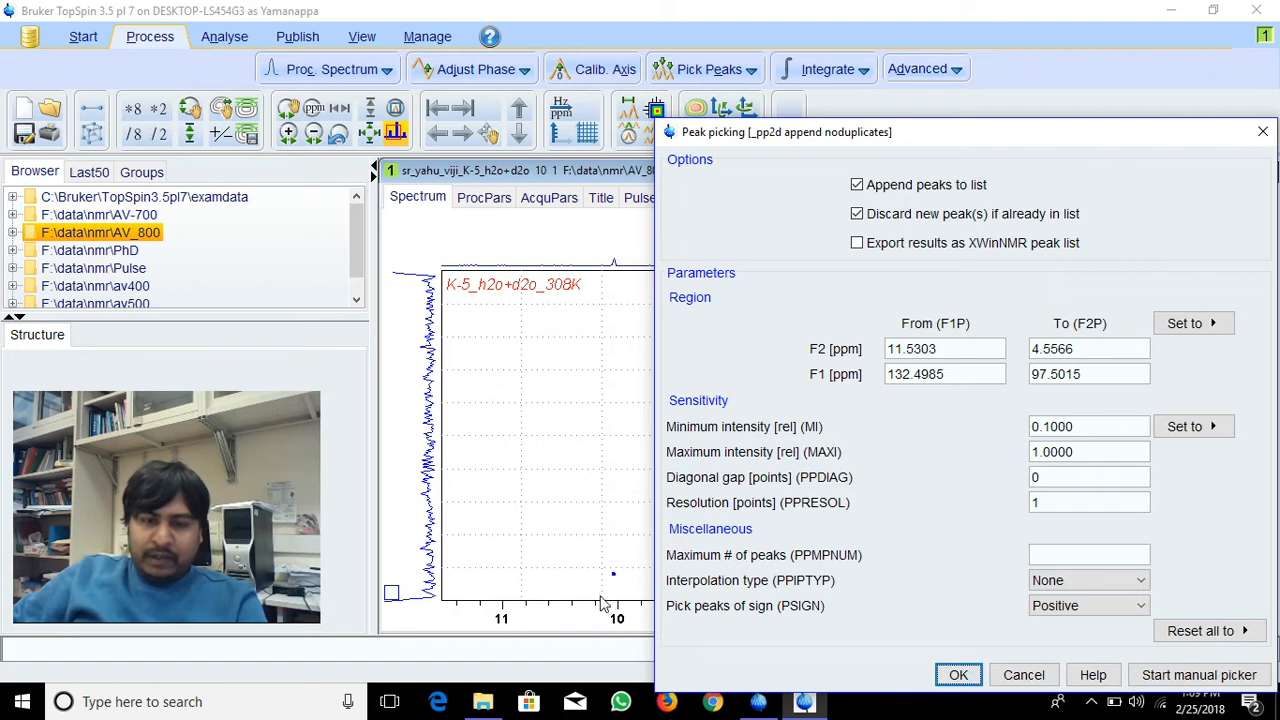
pyautogui.moveTo(555, 527)
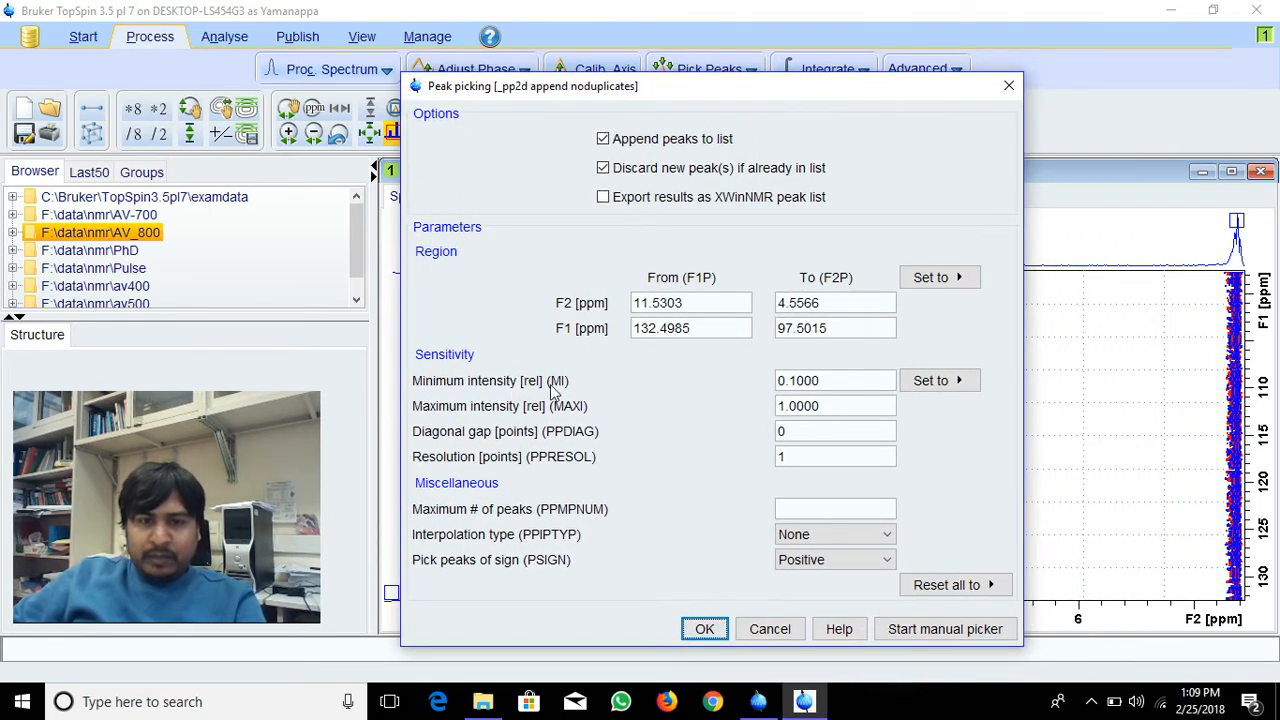
pyautogui.moveTo(912, 390)
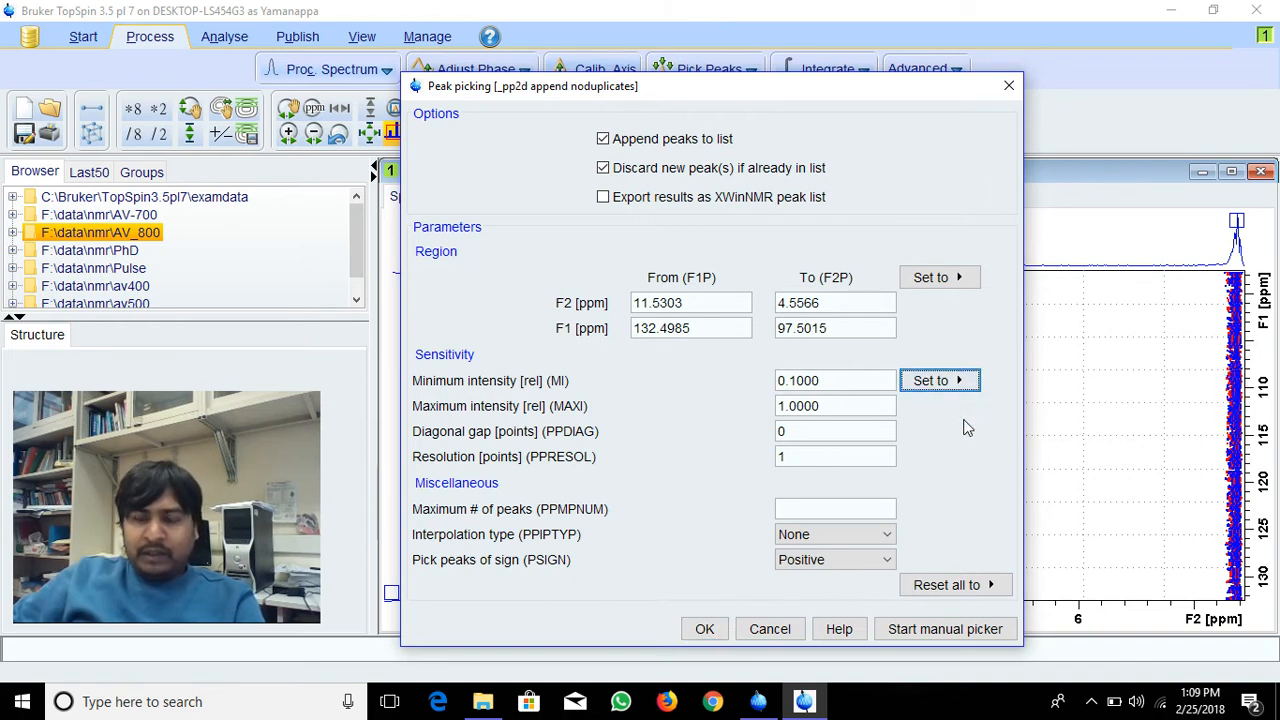
pyautogui.moveTo(533, 86); pyautogui.dragTo(456, 93)
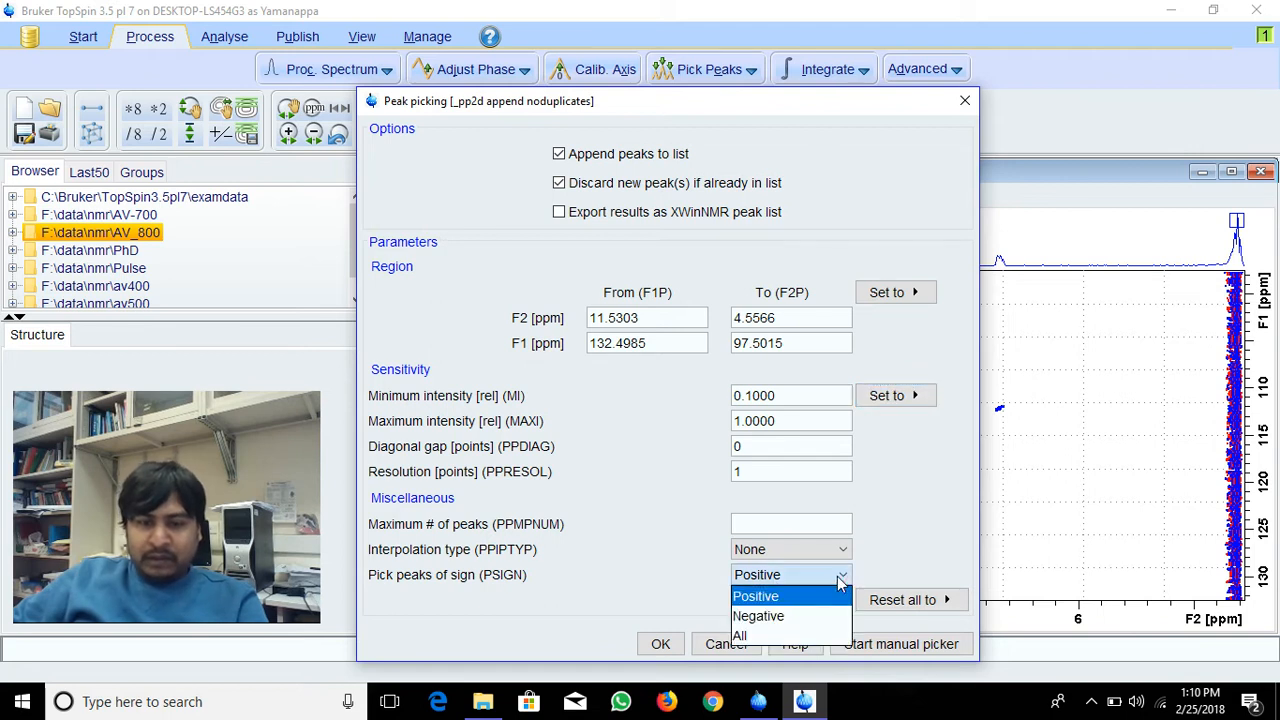
pyautogui.click(755, 595)
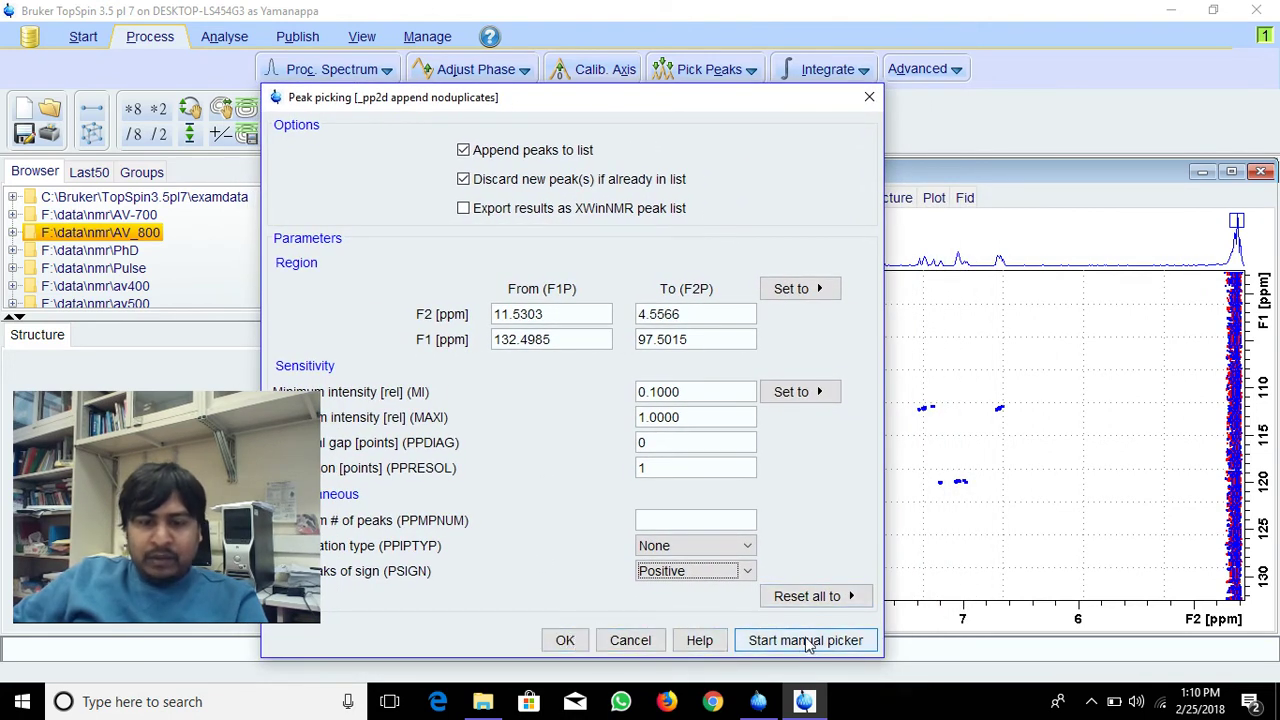
pyautogui.moveTo(888, 522)
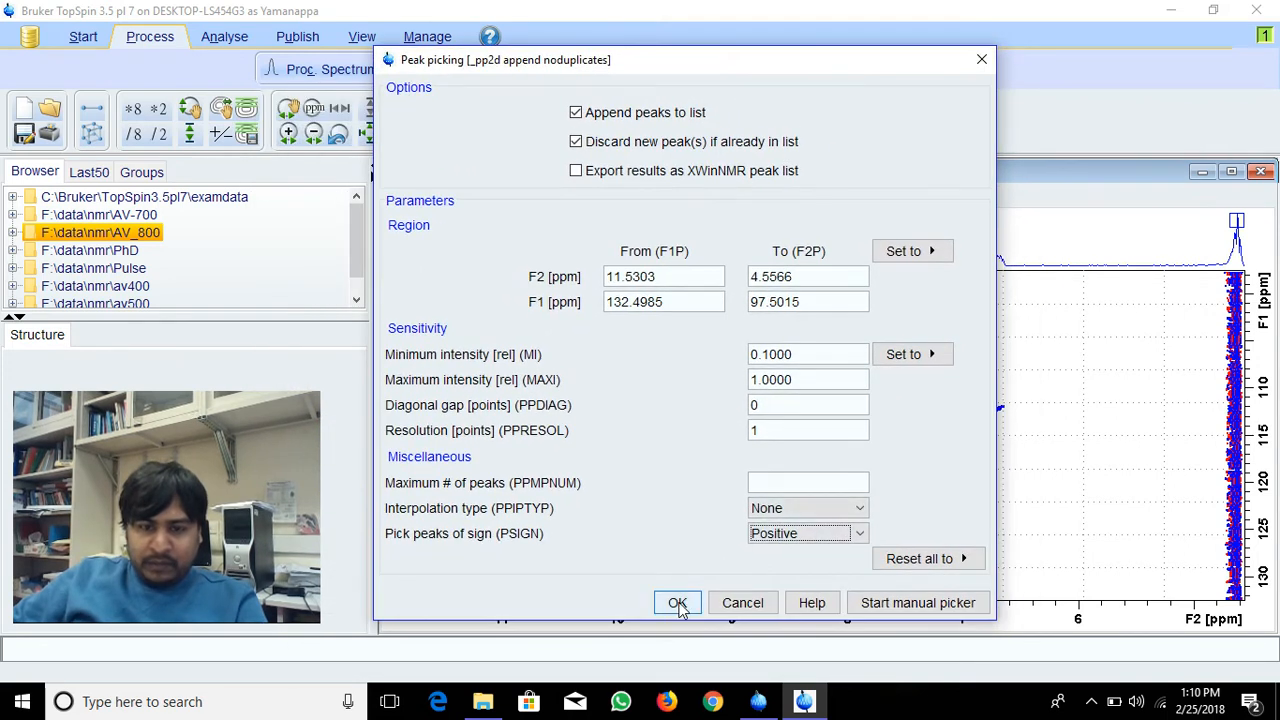
# Run automatic 2D peak picking over the full region, labelling 268 peaks.
pyautogui.click(677, 602)
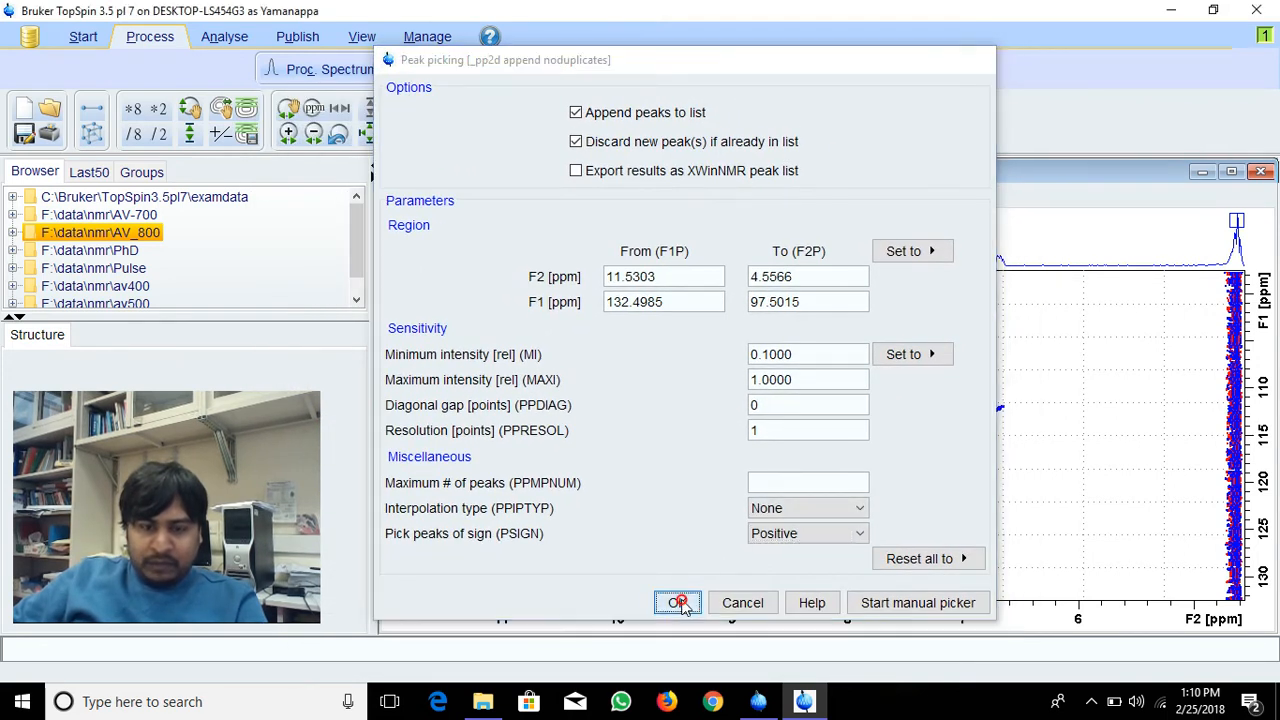
pyautogui.click(678, 602)
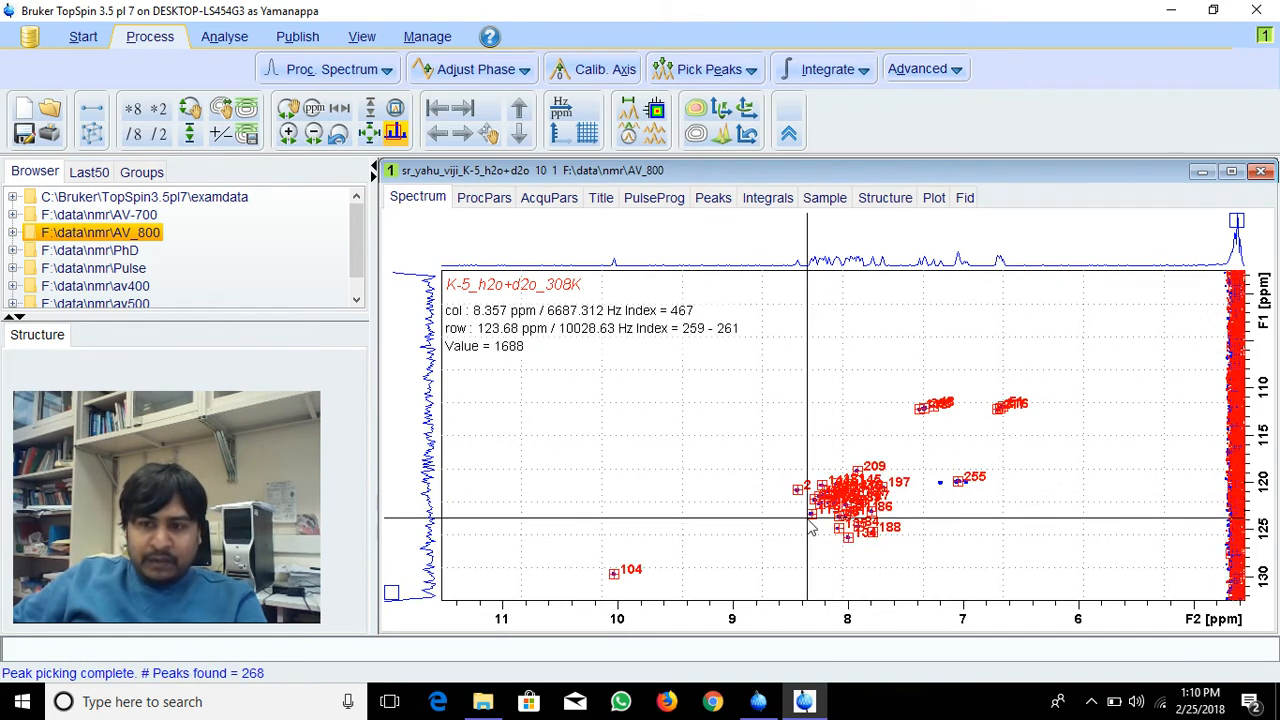
pyautogui.moveTo(1235, 295)
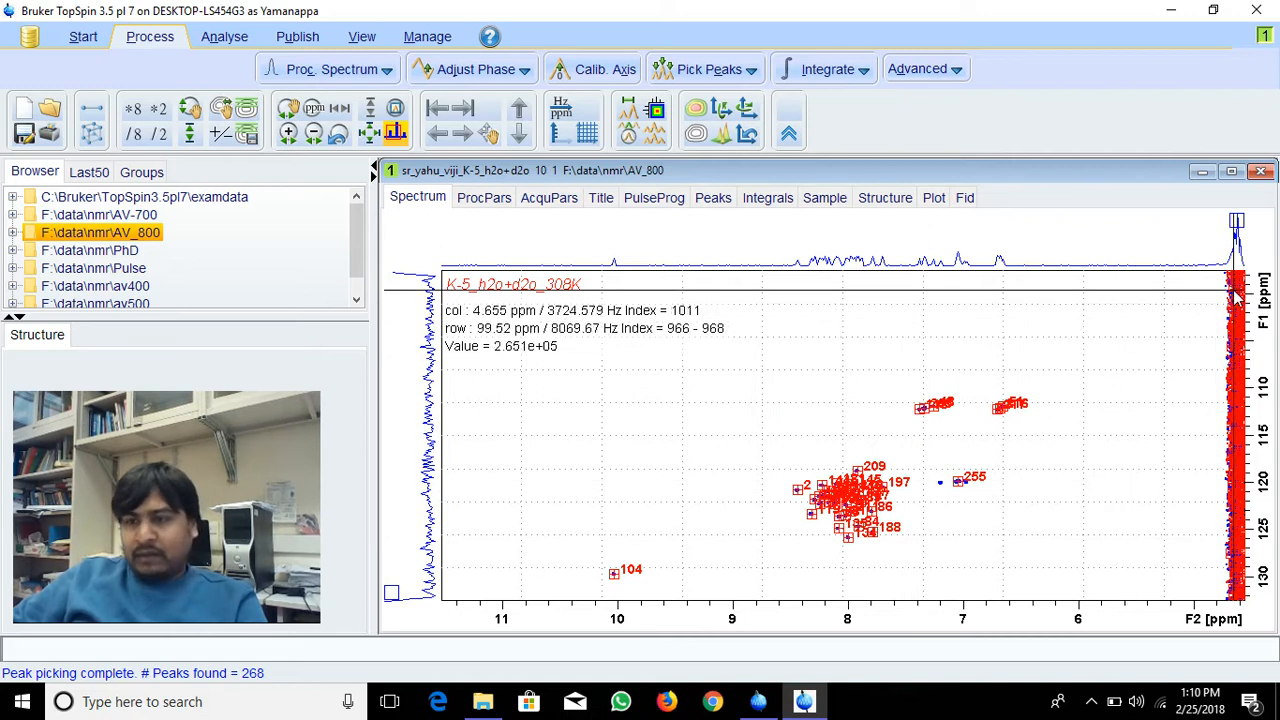
pyautogui.moveTo(1232, 350)
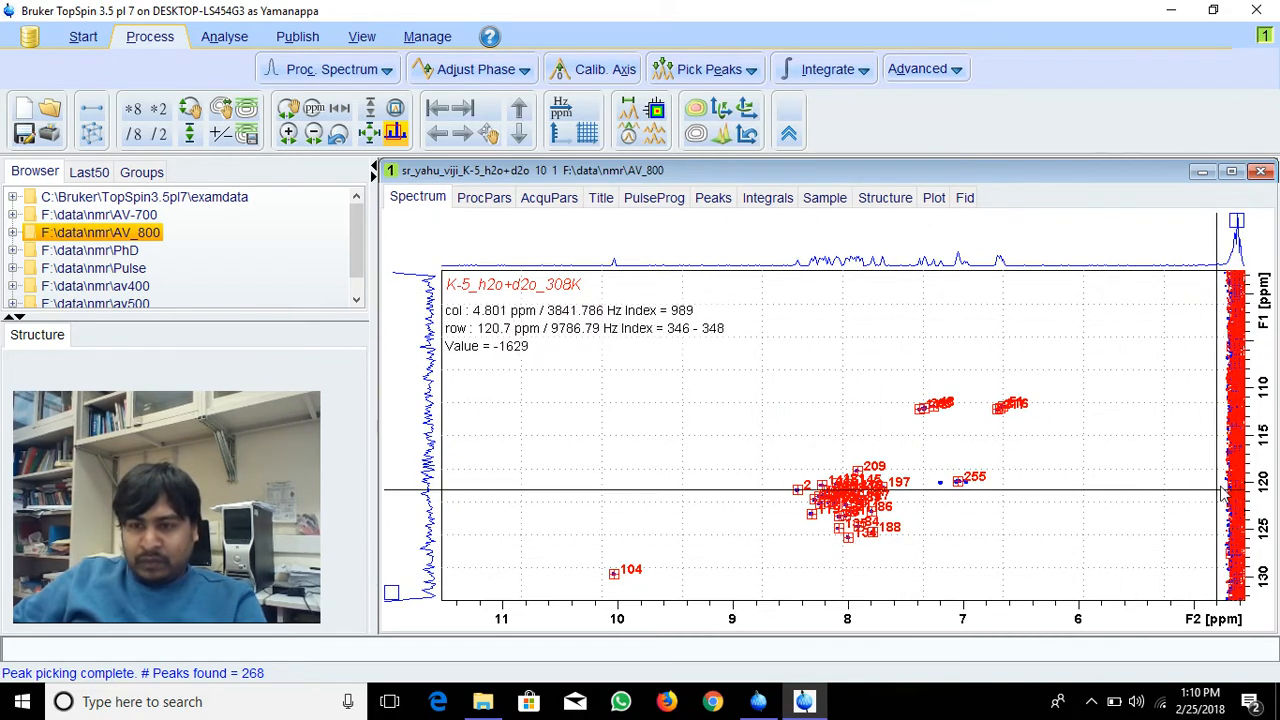
pyautogui.moveTo(1069, 500)
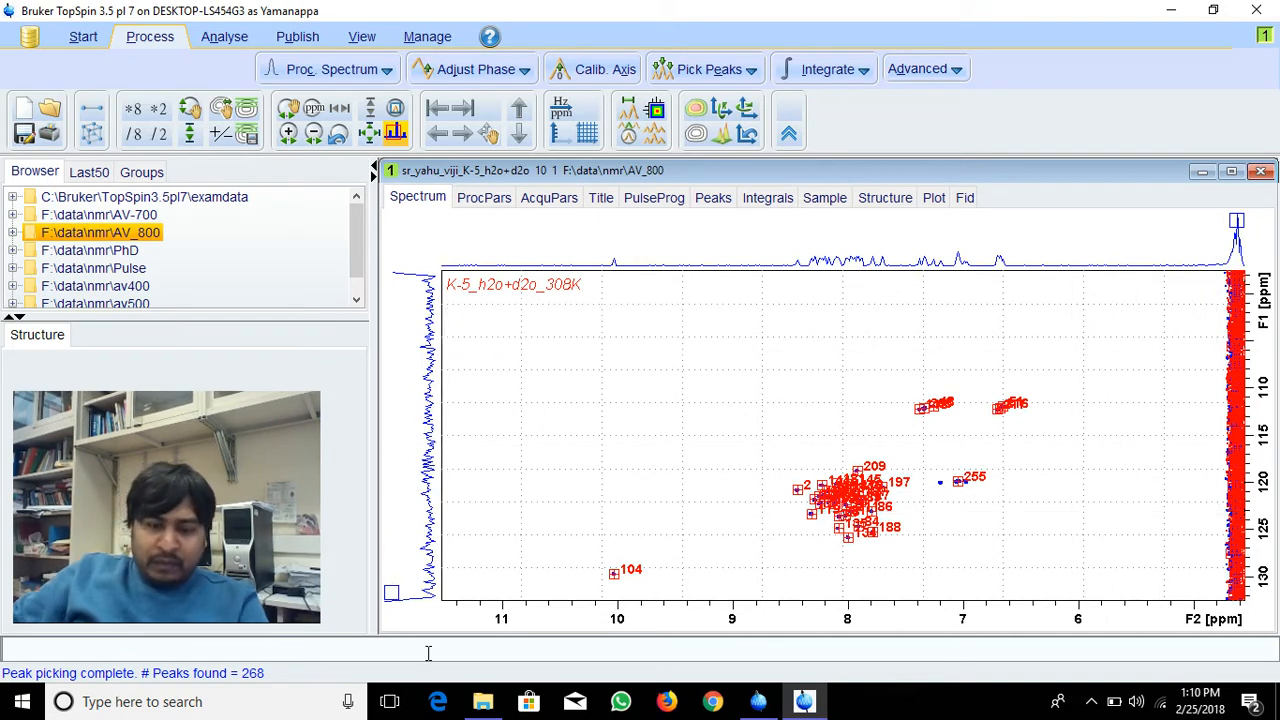
pyautogui.moveTo(713, 197)
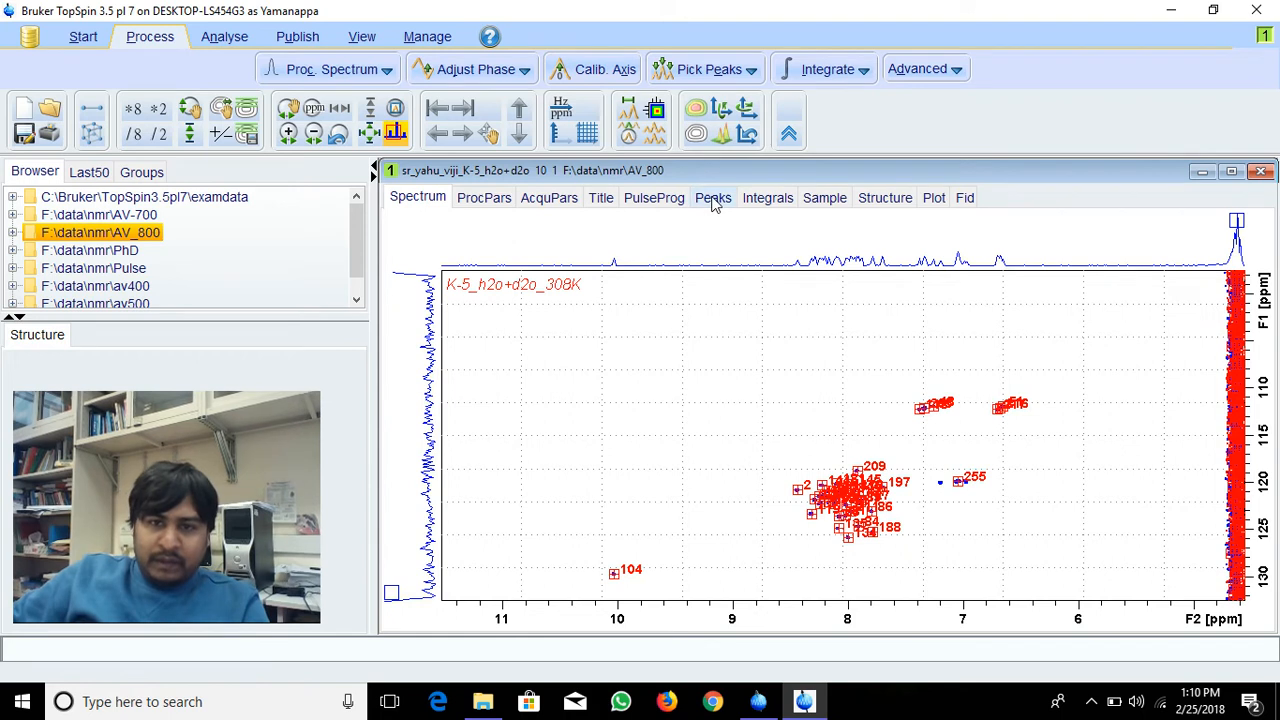
# Check the Peaks tab shows no stored list, return to the spectrum, reopen Pick Peaks.
pyautogui.click(713, 197)
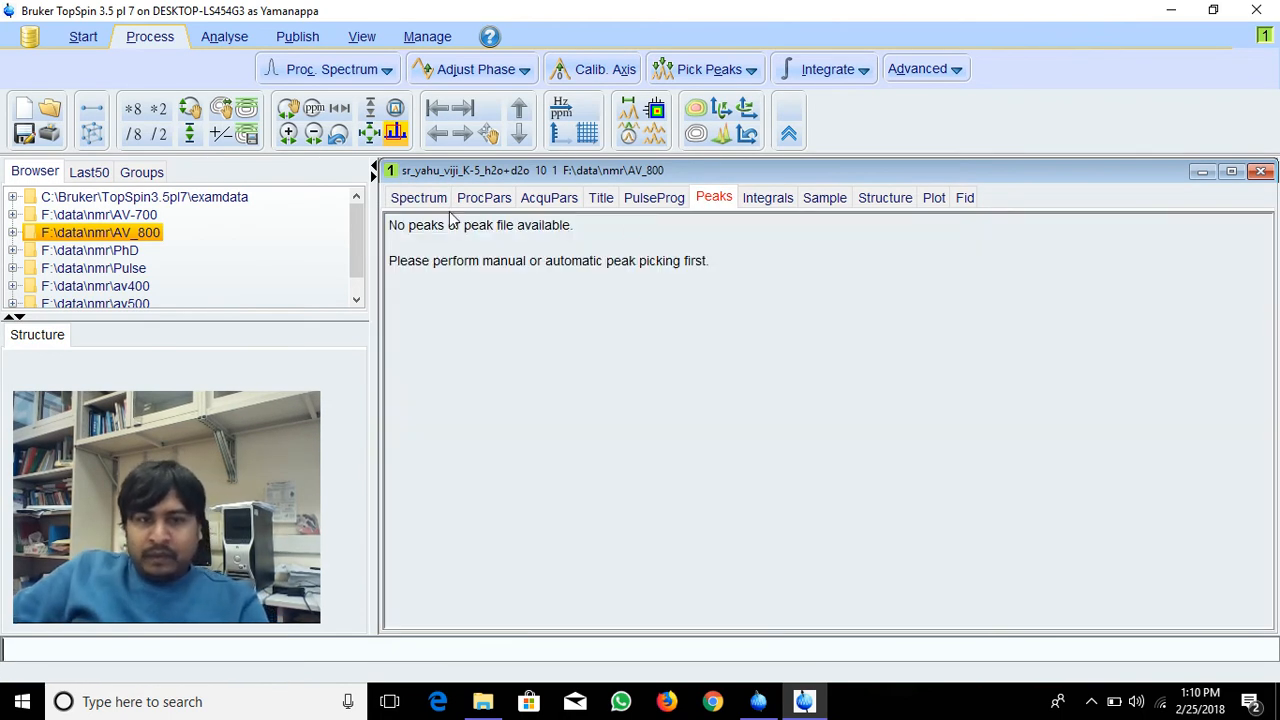
pyautogui.click(418, 197)
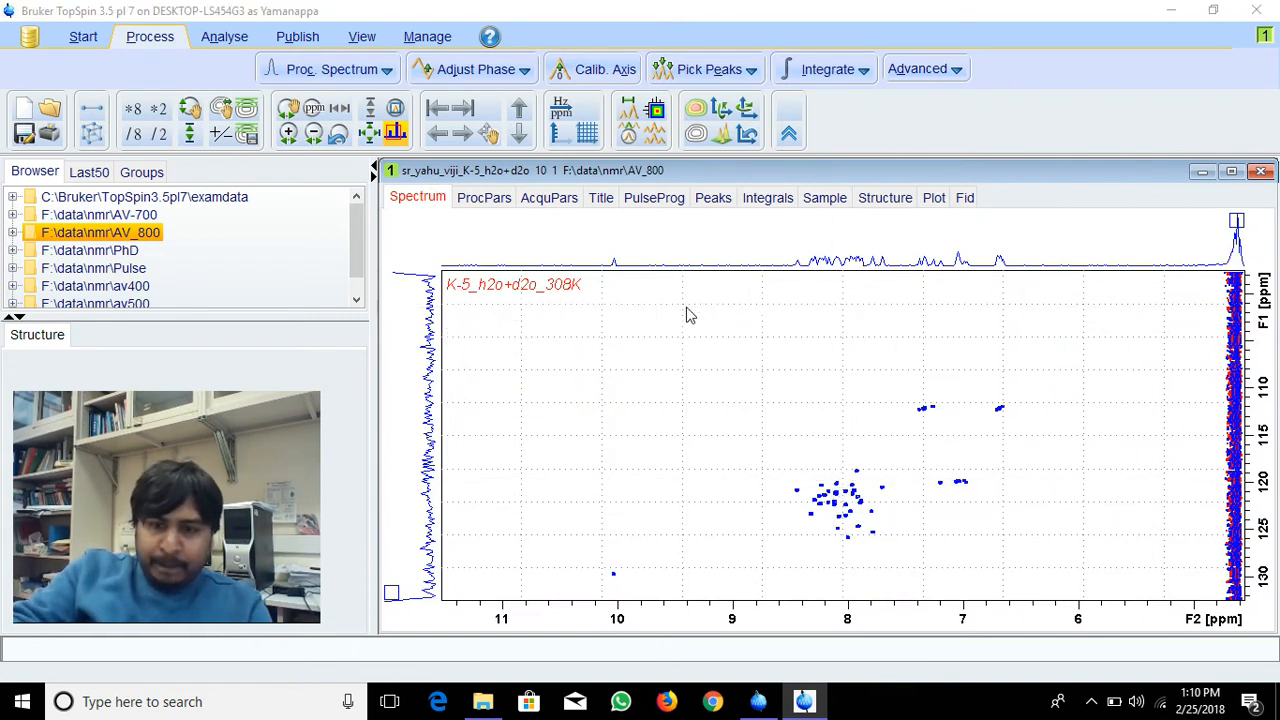
pyautogui.click(708, 68)
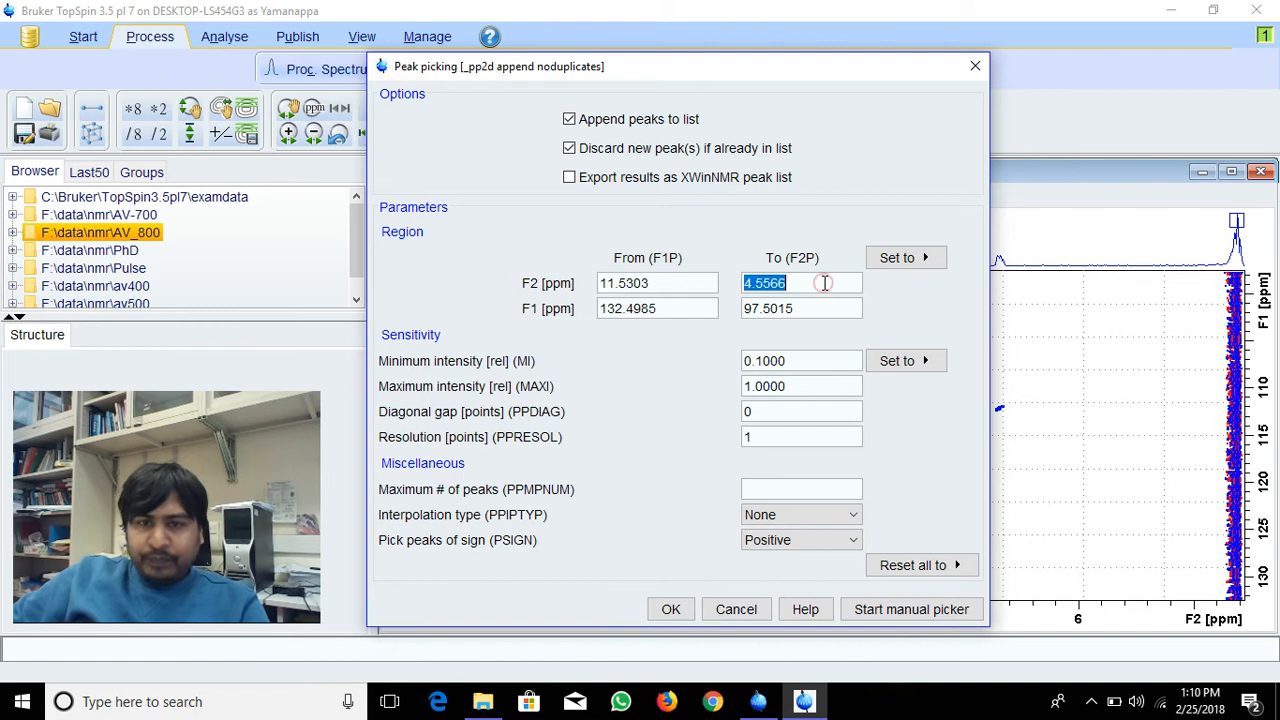
# Limit the F2 range to end at 6 ppm and rerun picking, giving 39 peaks.
pyautogui.write('6')
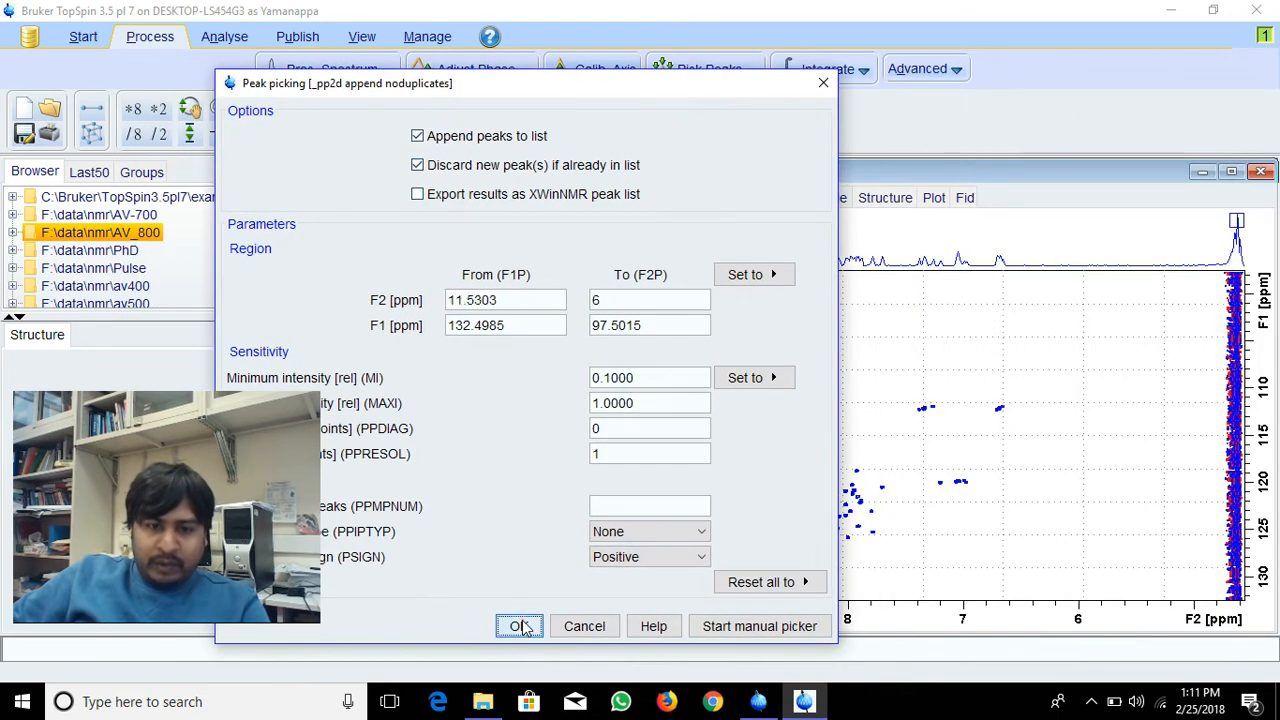
pyautogui.click(519, 625)
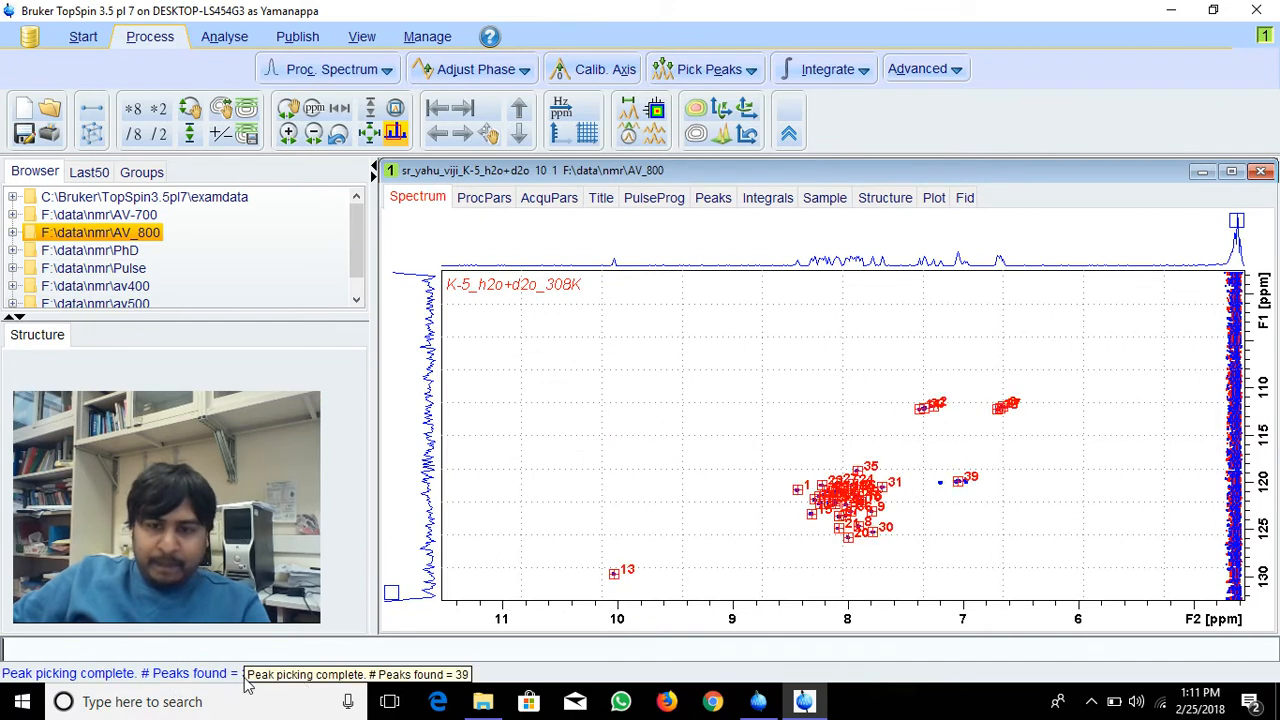
pyautogui.moveTo(1066, 459)
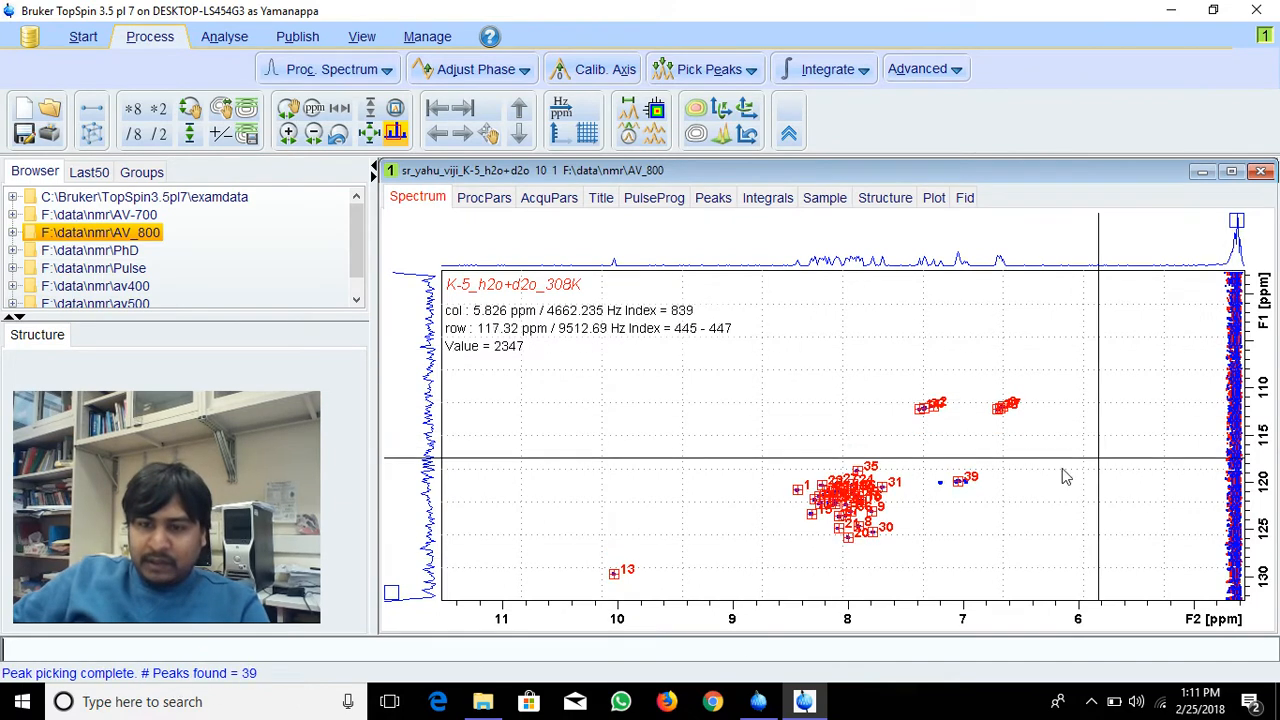
pyautogui.moveTo(968, 508)
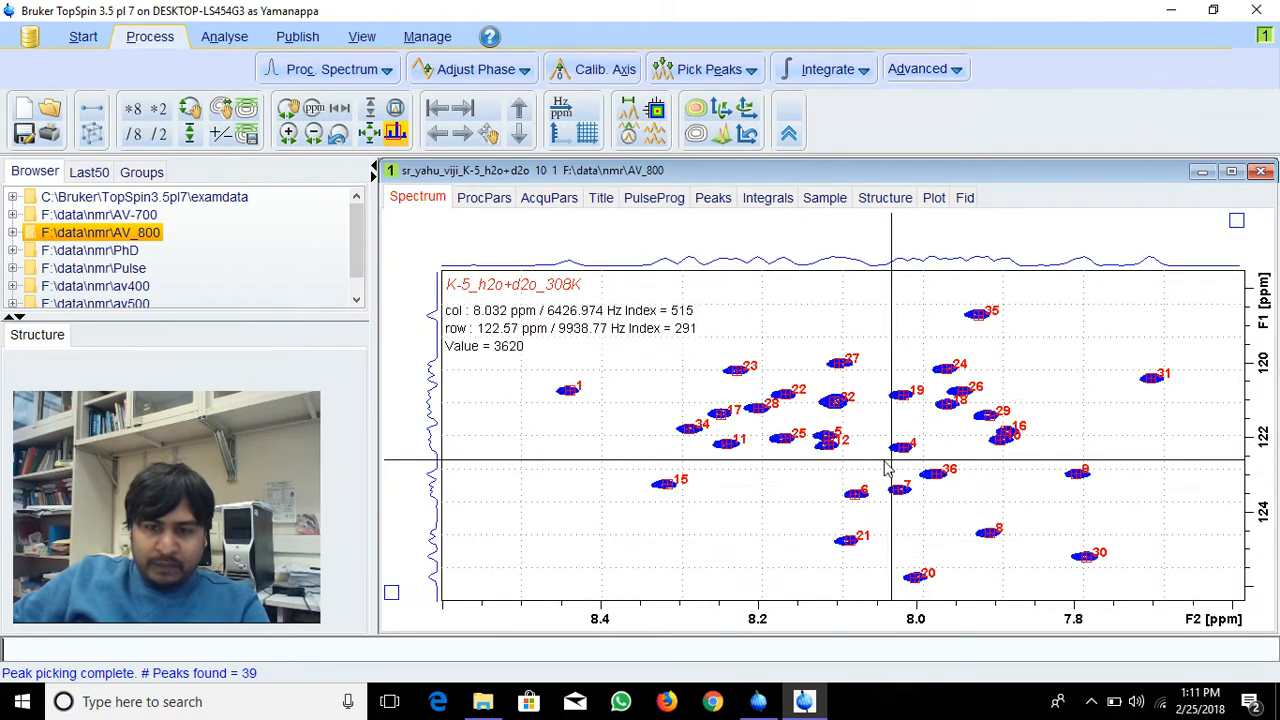
pyautogui.moveTo(1207, 407)
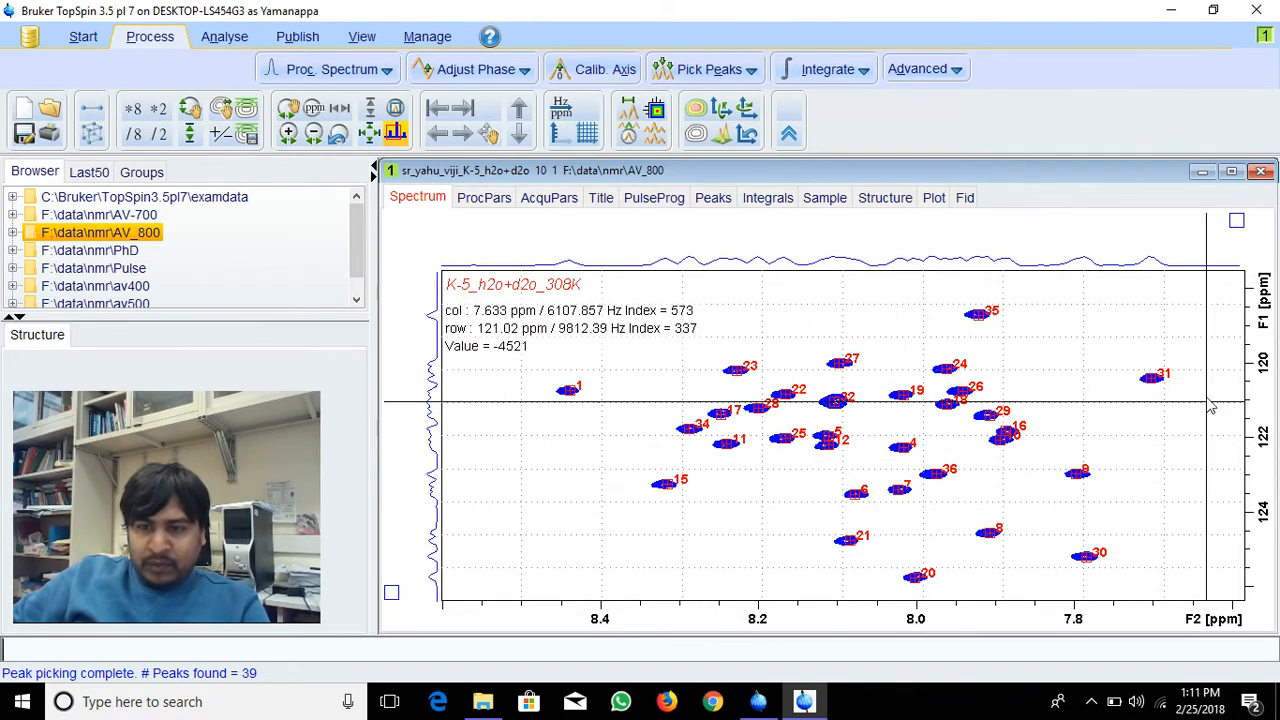
pyautogui.moveTo(828, 445)
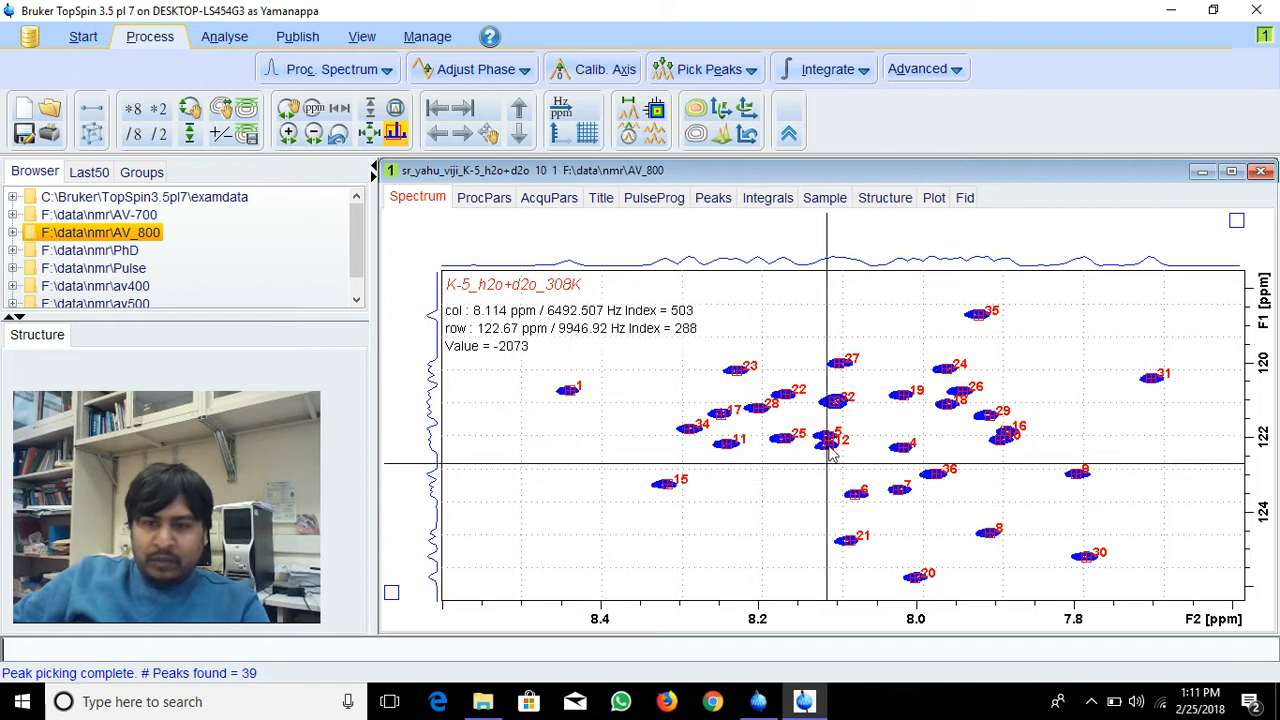
pyautogui.moveTo(620, 545)
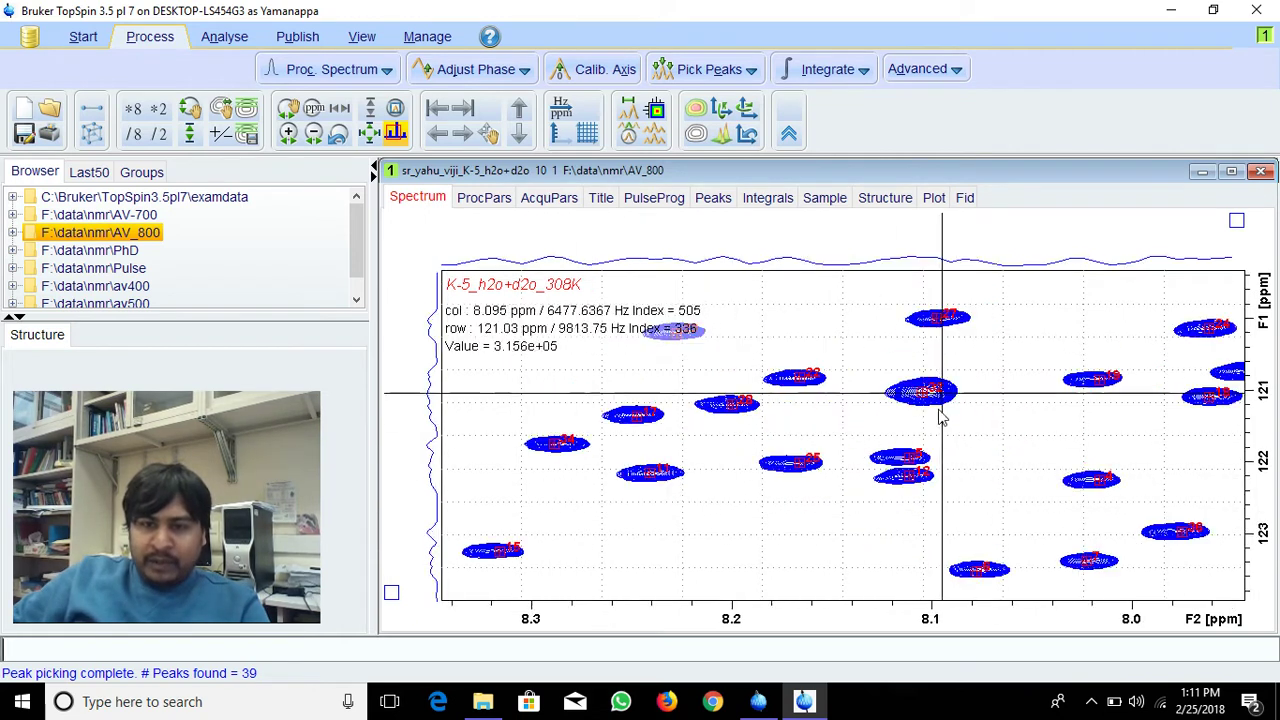
pyautogui.moveTo(610, 523)
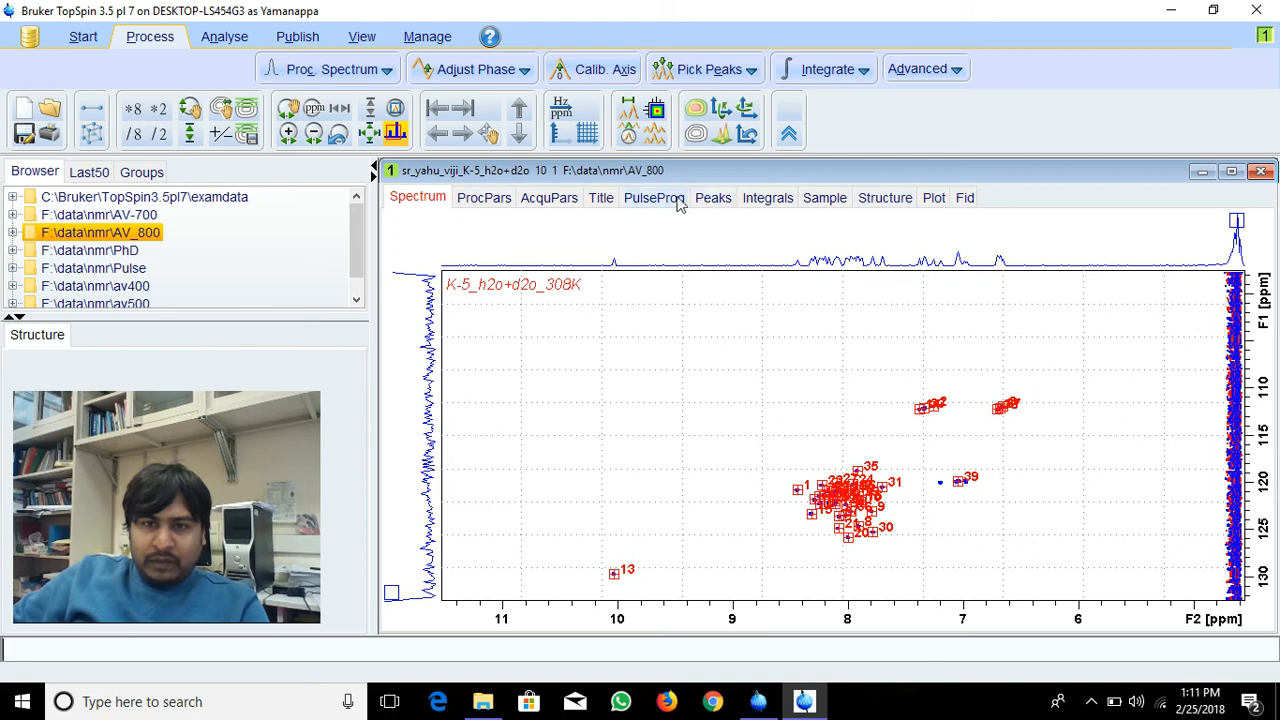
pyautogui.click(713, 197)
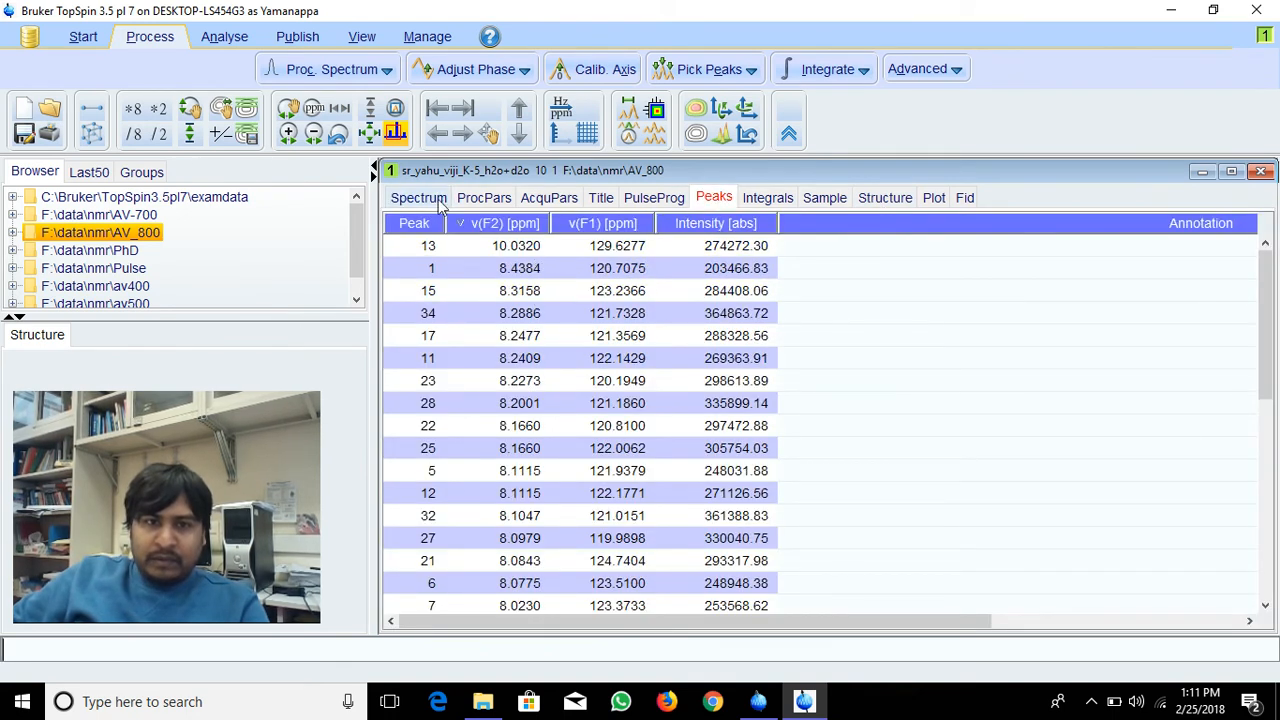
pyautogui.click(417, 197)
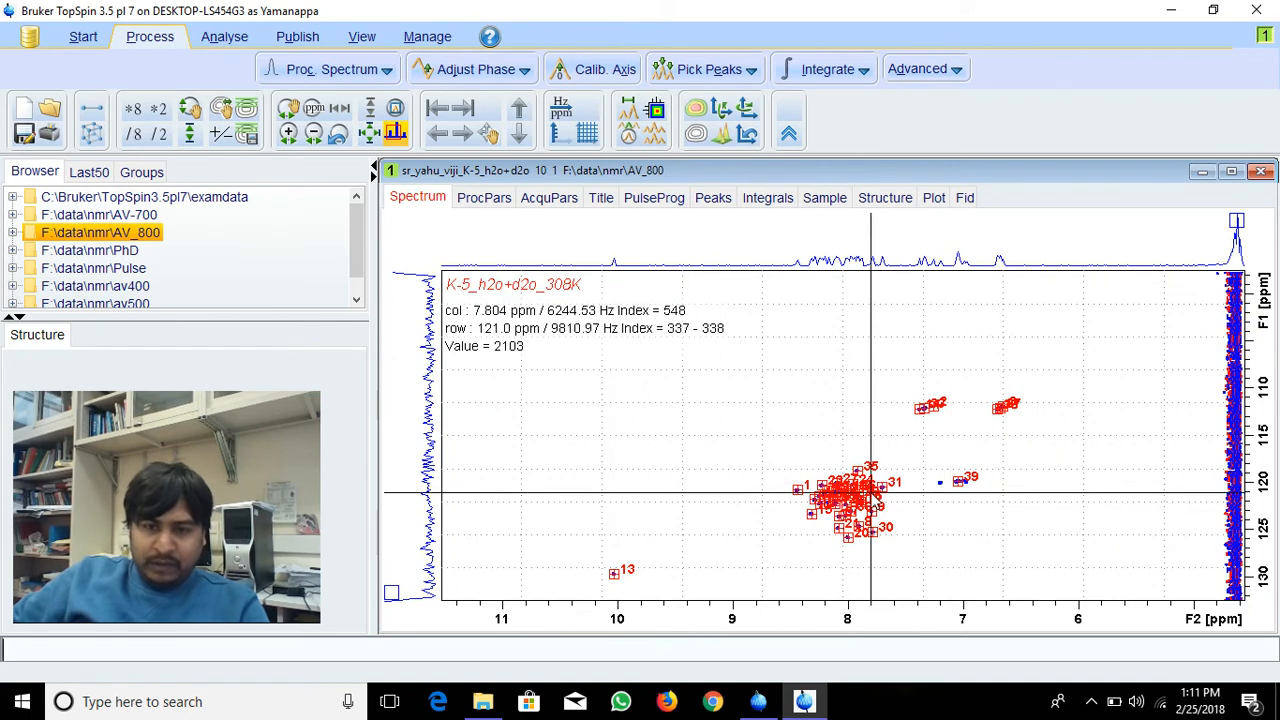
pyautogui.moveTo(788, 545)
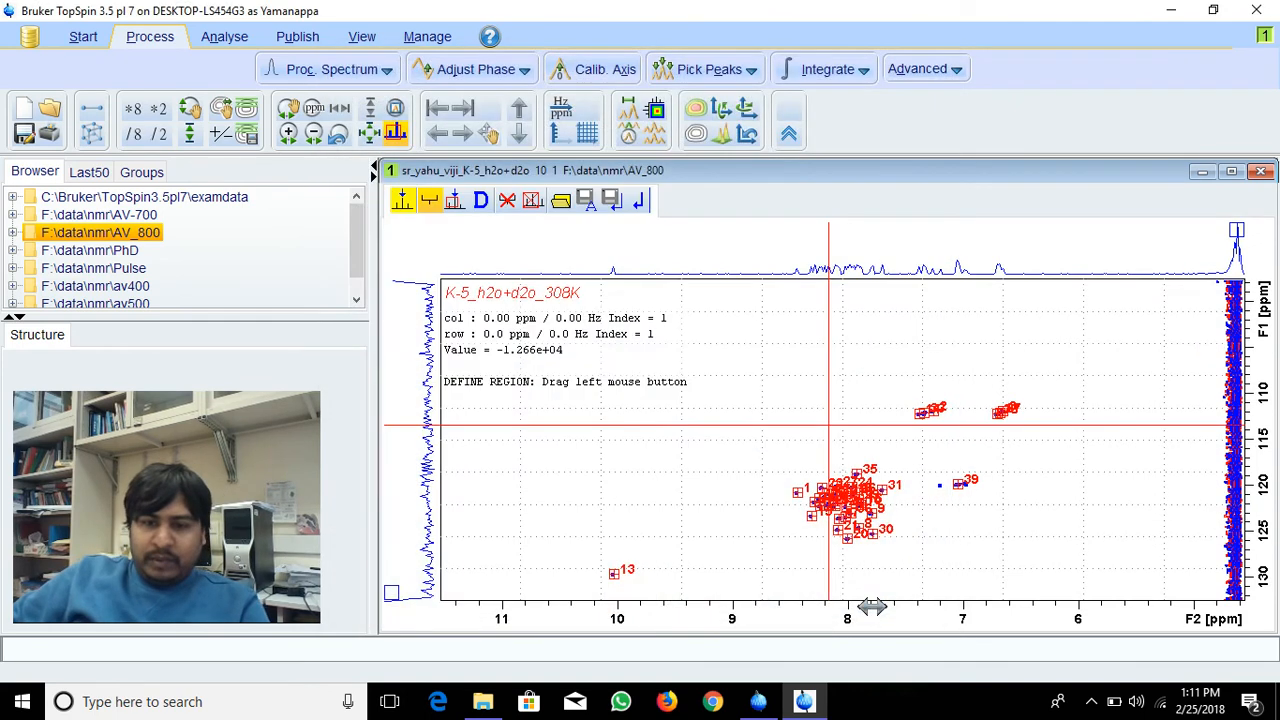
pyautogui.moveTo(935, 507)
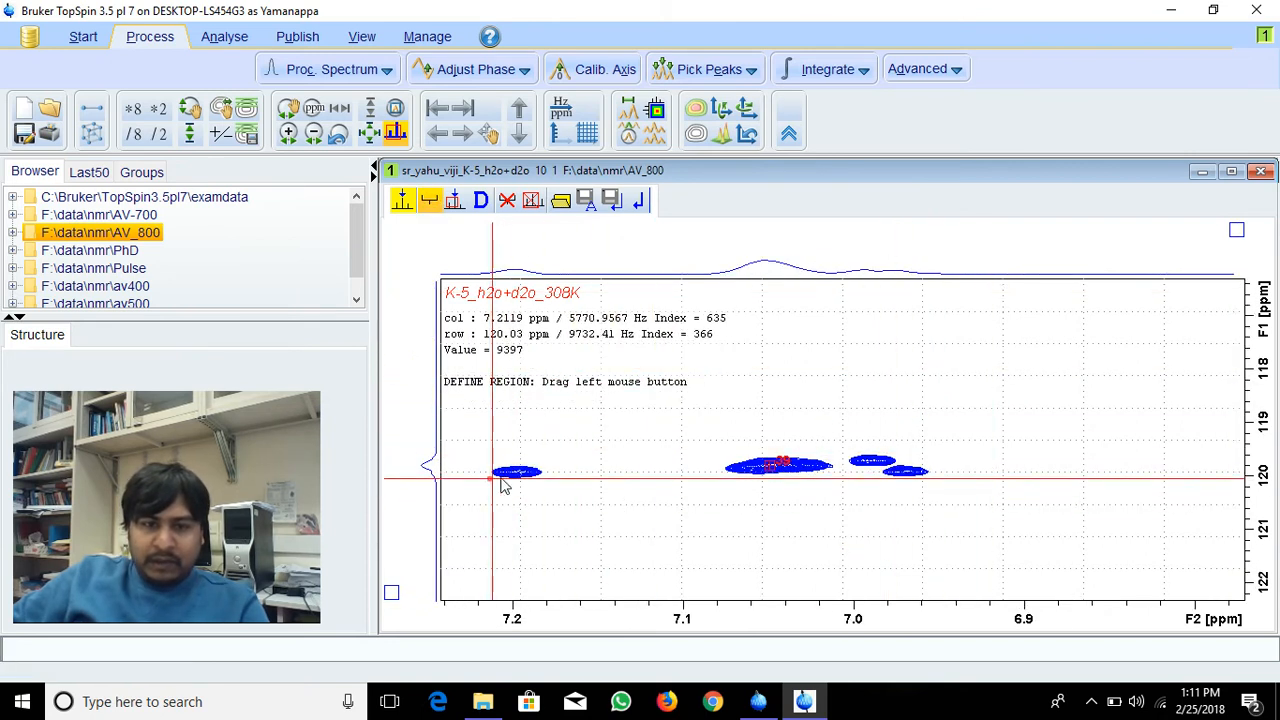
pyautogui.moveTo(540, 472)
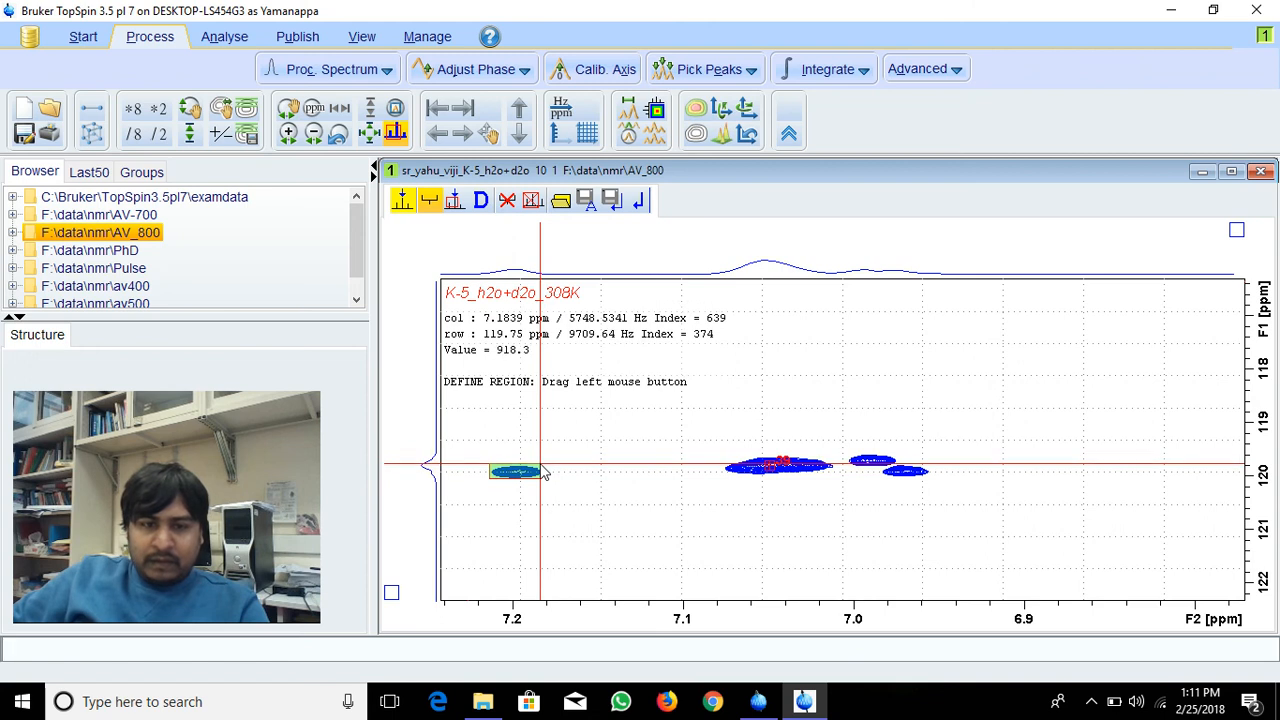
pyautogui.moveTo(882, 487)
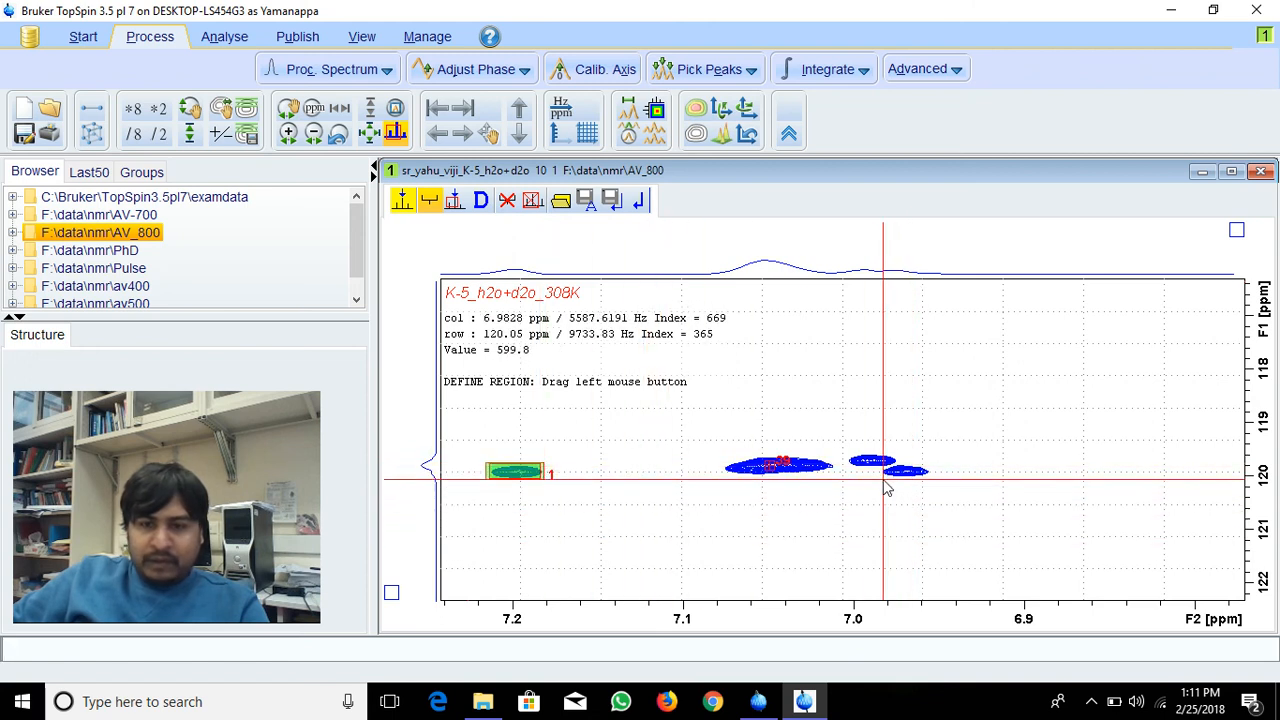
pyautogui.moveTo(923, 472)
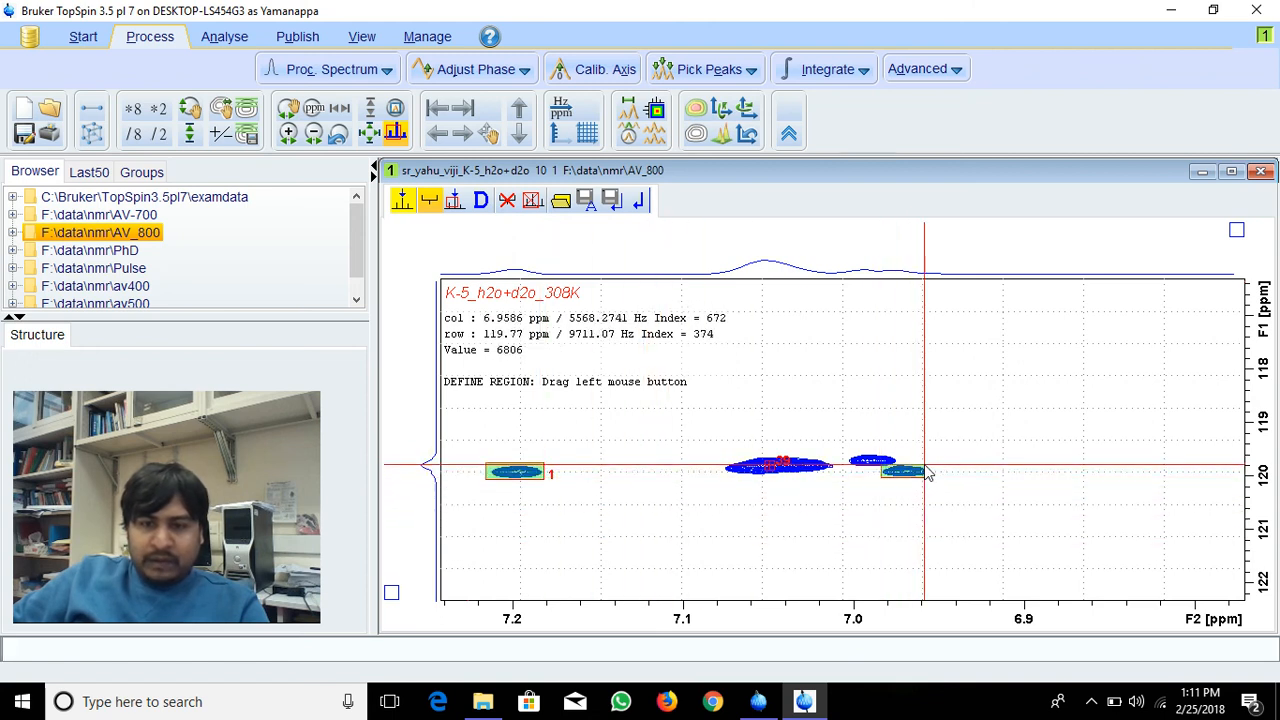
# Box-pick the weak peak near 7.0 ppm, return to the spectrum, and show the peak table.
pyautogui.click(638, 200)
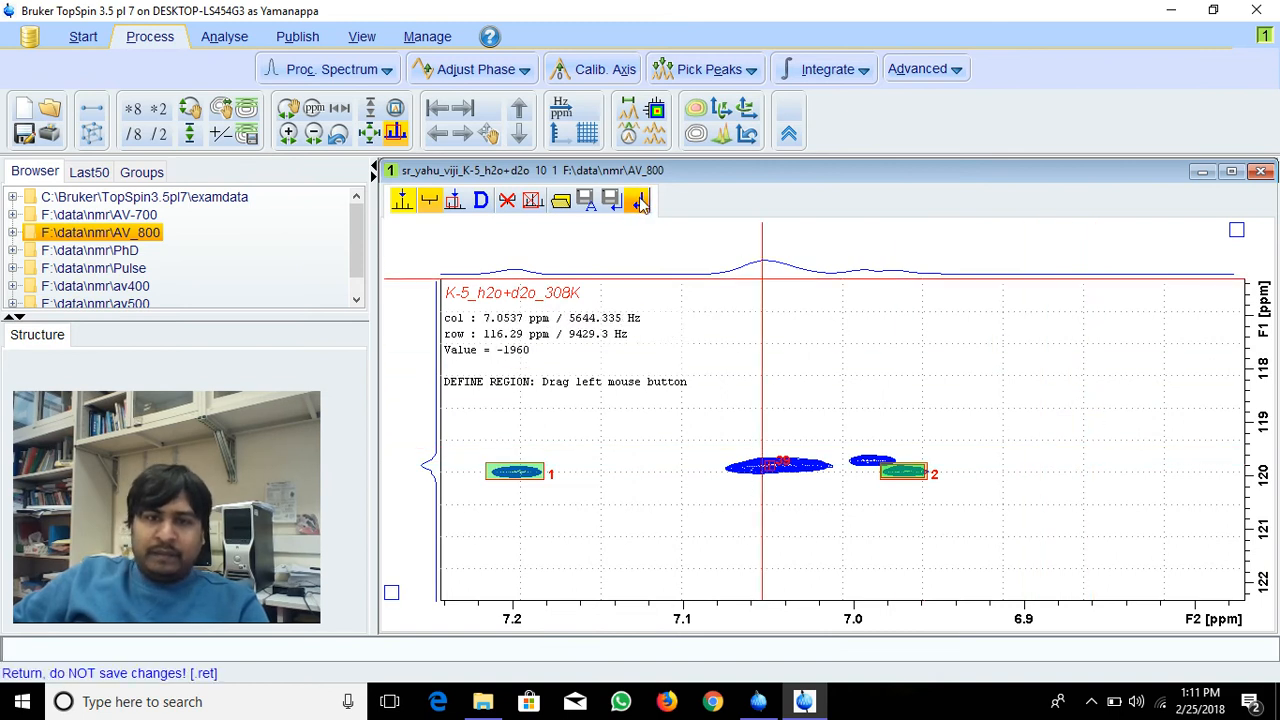
pyautogui.click(394, 131)
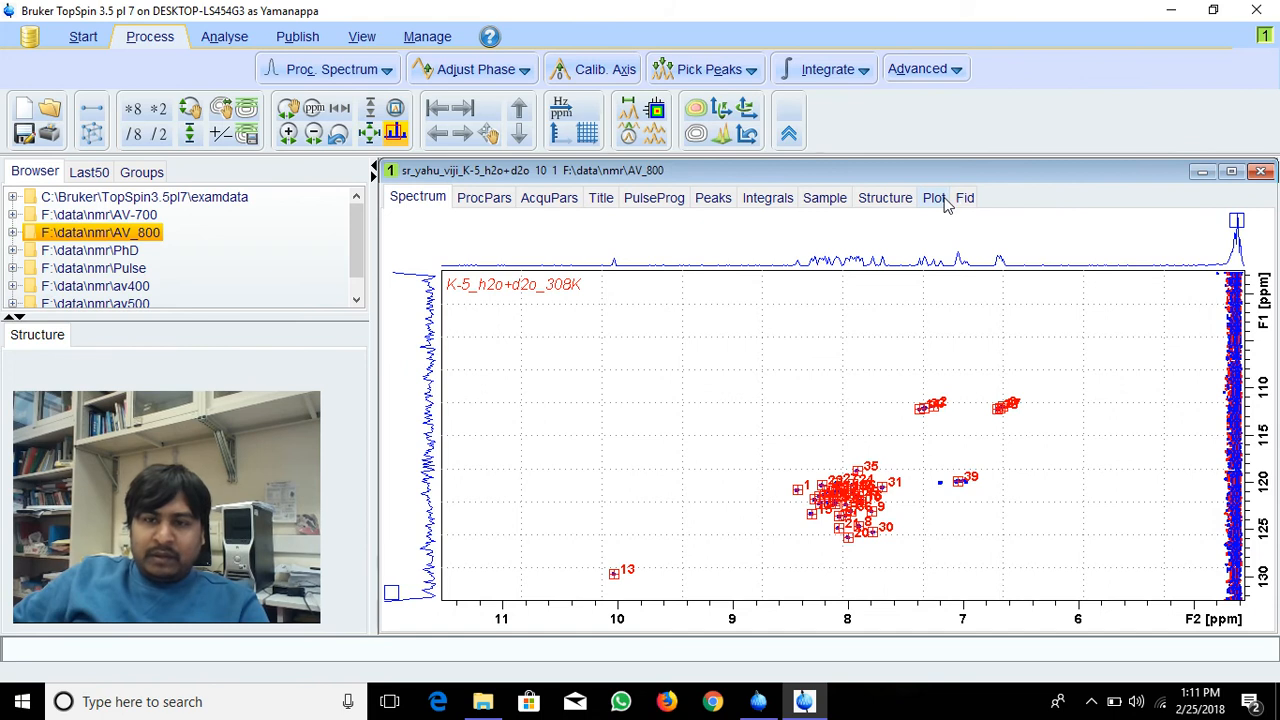
pyautogui.click(713, 197)
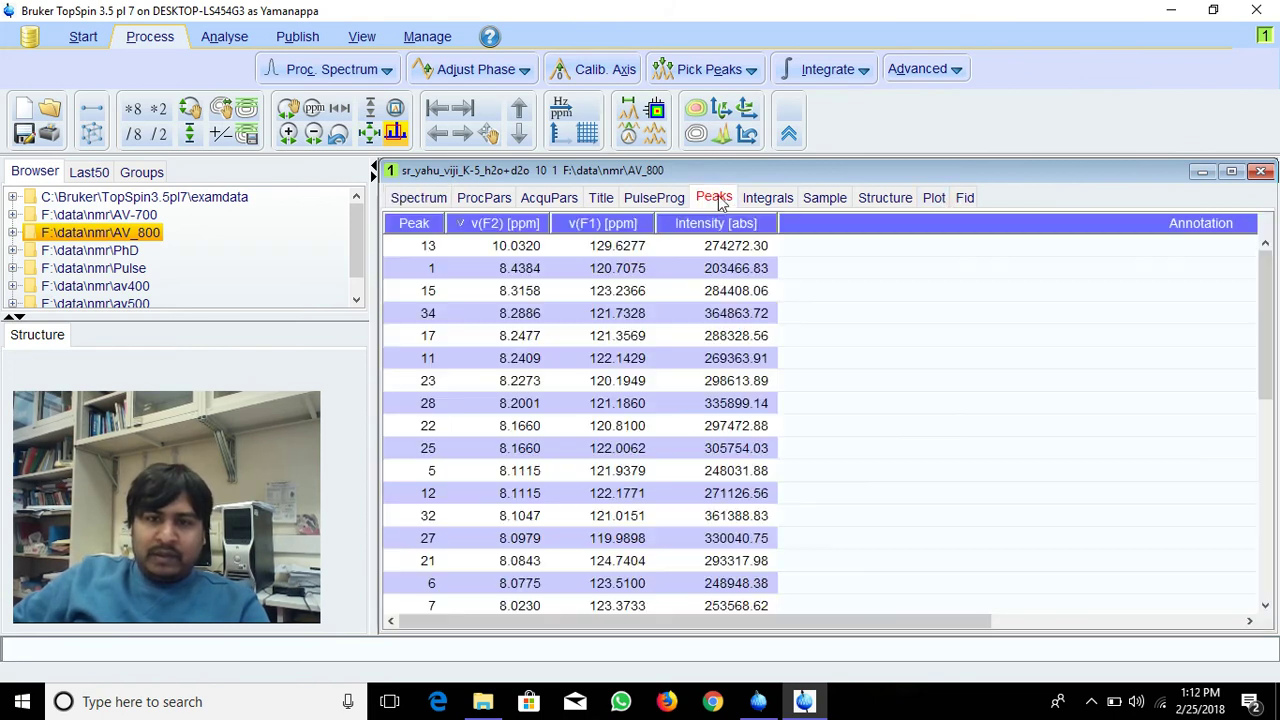